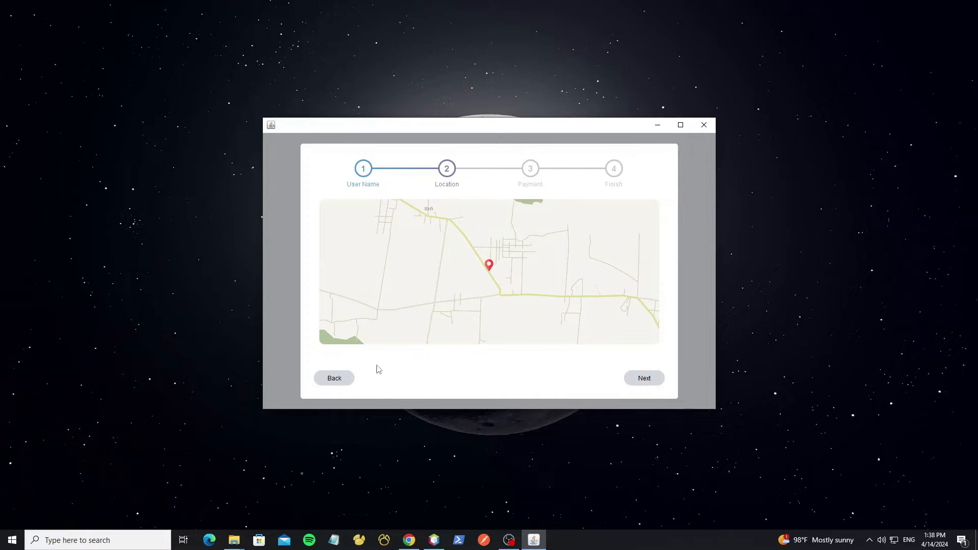
# Minimize the wizard and scroll through the http-request repository README in Chrome
pyautogui.click(703, 124)
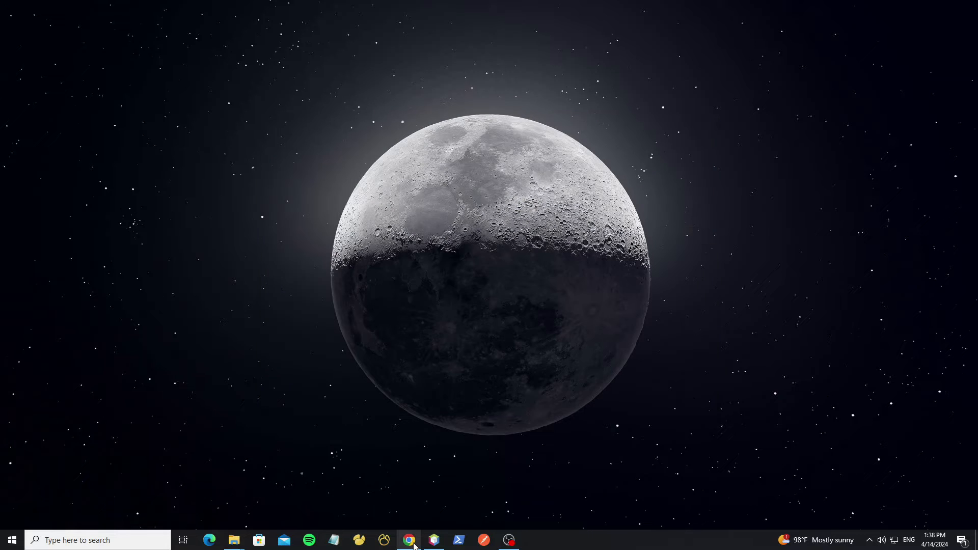
pyautogui.click(408, 545)
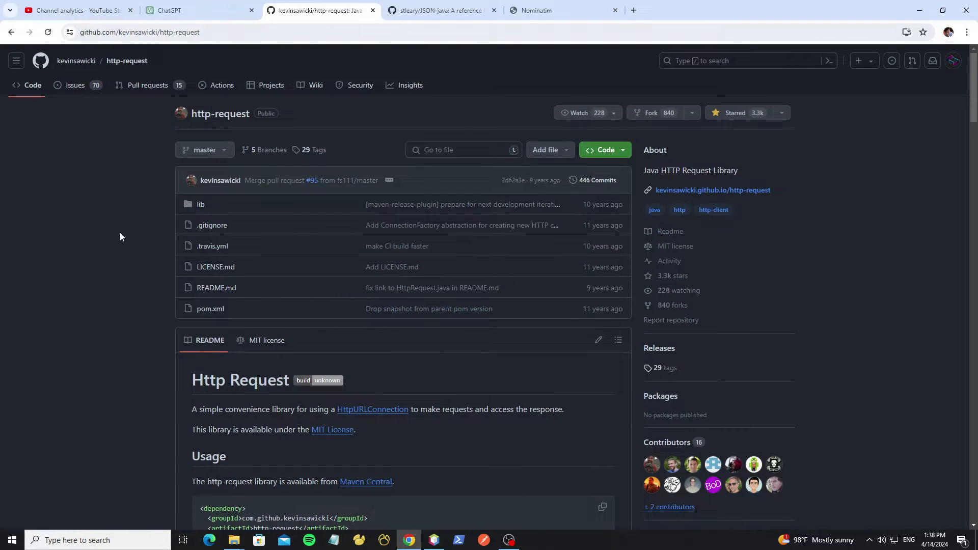
pyautogui.scroll(-3)
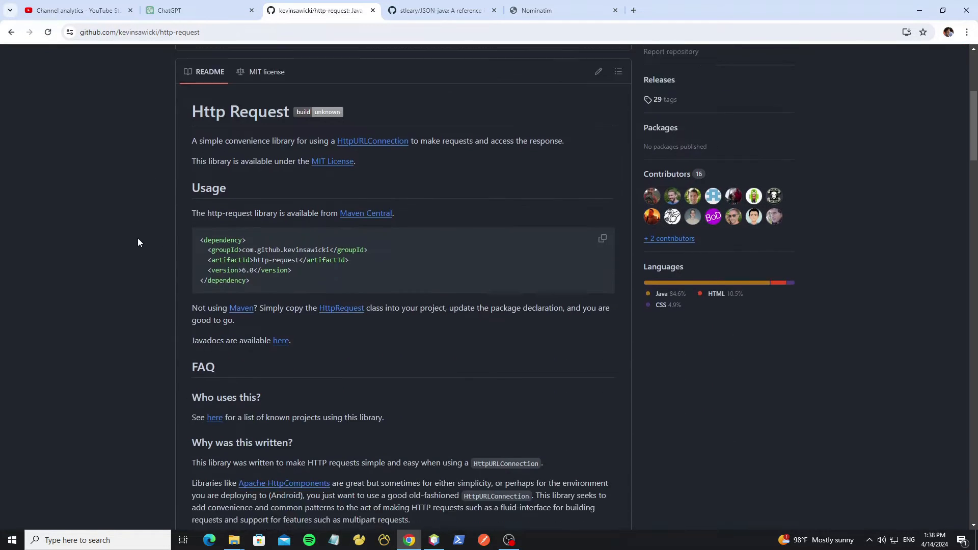
pyautogui.scroll(-3)
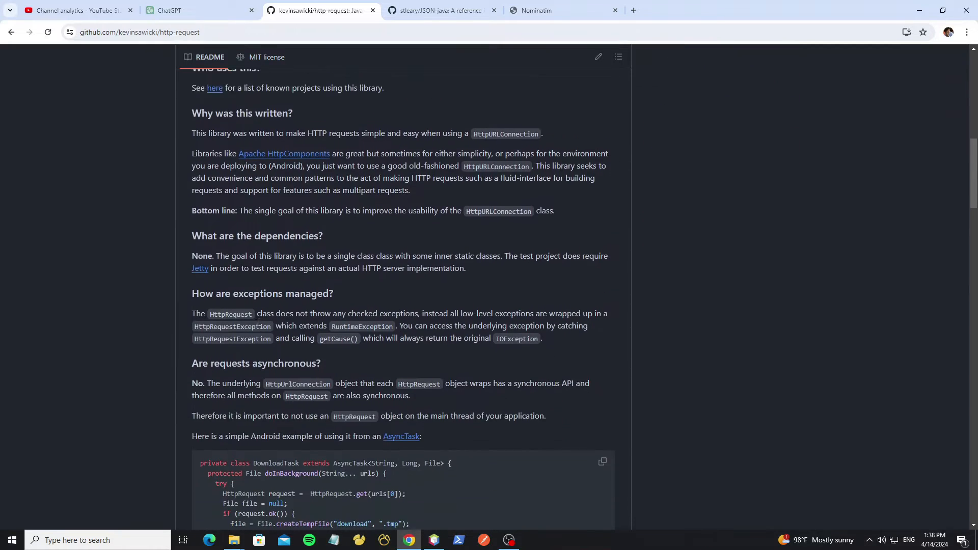
pyautogui.scroll(3)
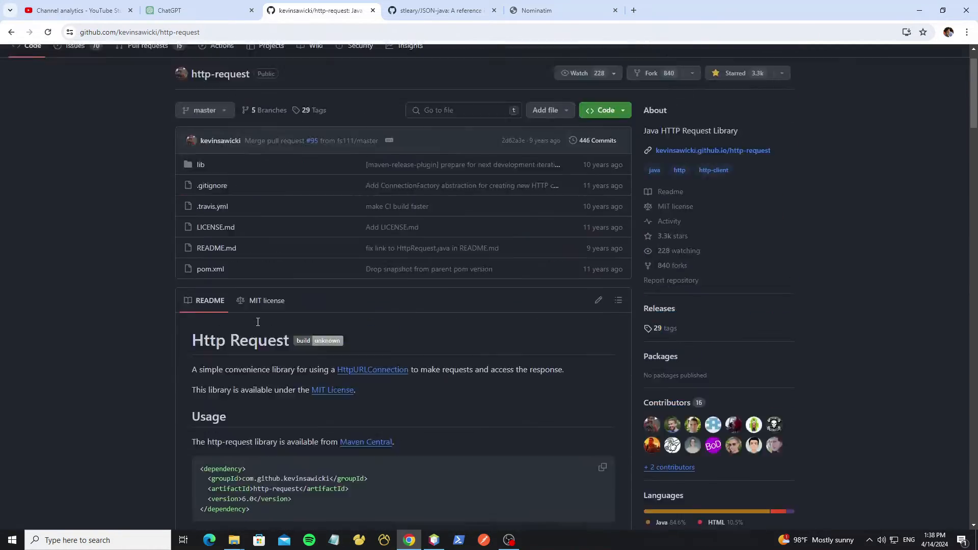
# Switch to the JSON-java repository page and scroll its README
pyautogui.click(440, 10)
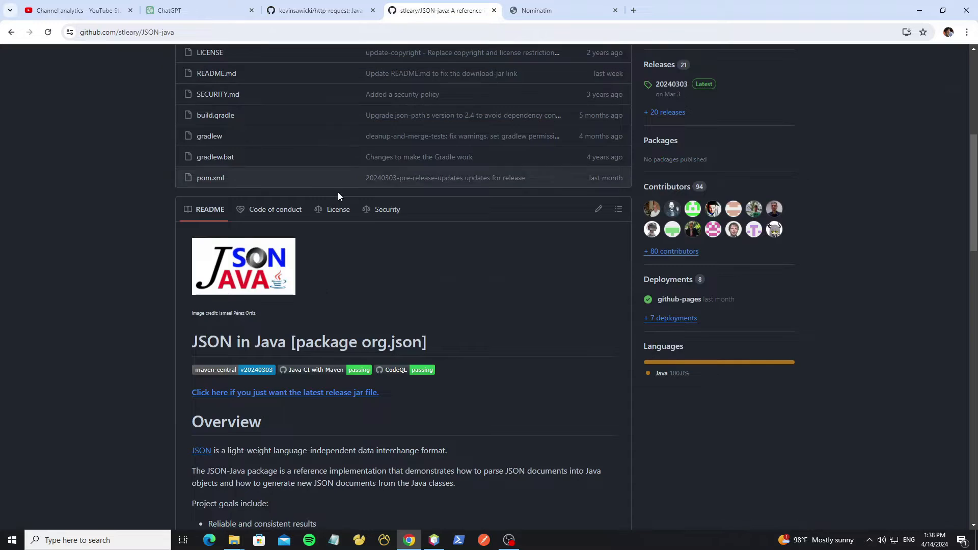
pyautogui.scroll(3)
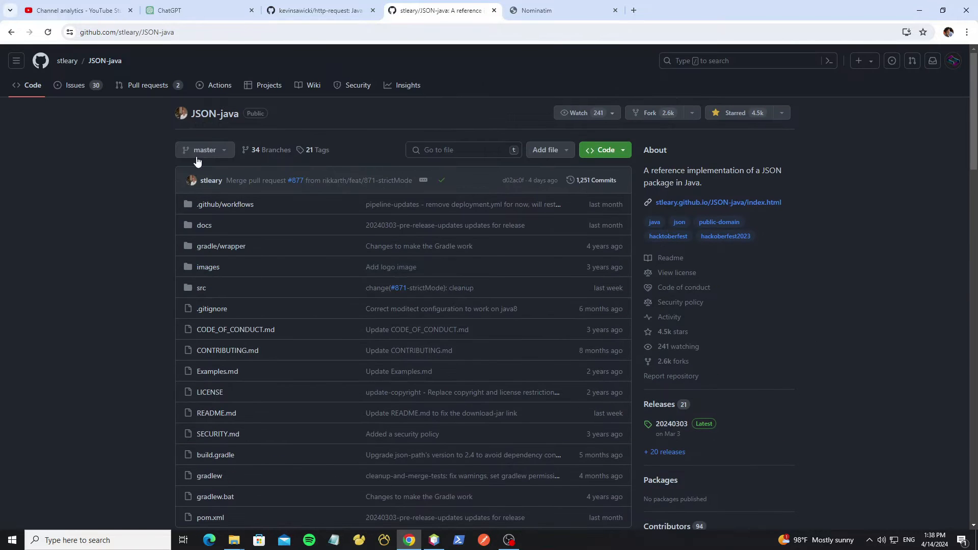
pyautogui.scroll(-3)
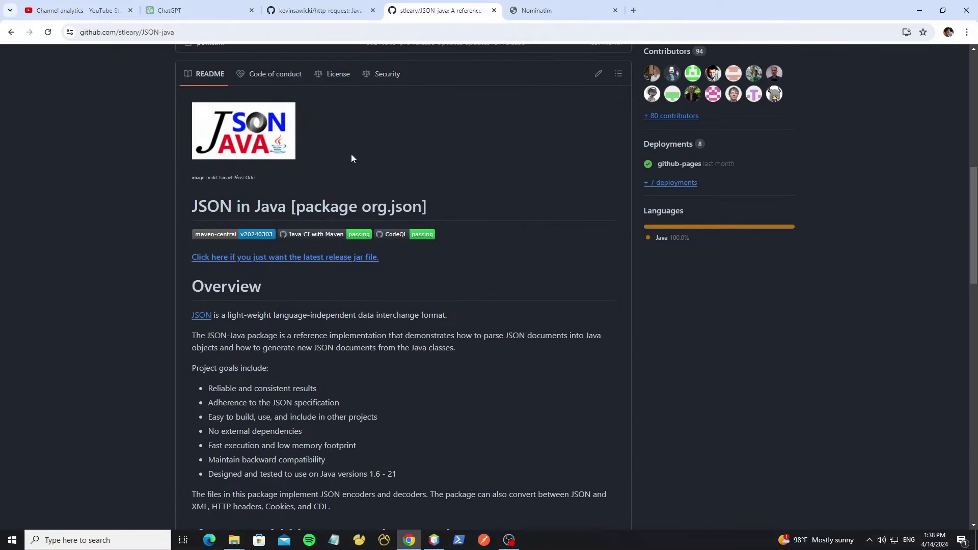
# Go to the Nominatim site and enter the manual's API Reference section
pyautogui.click(561, 10)
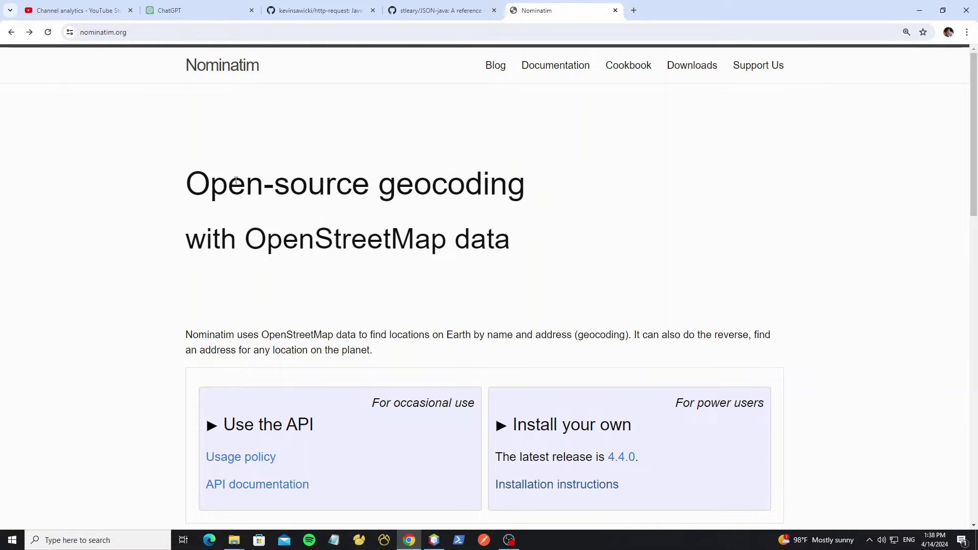
pyautogui.moveTo(393, 311)
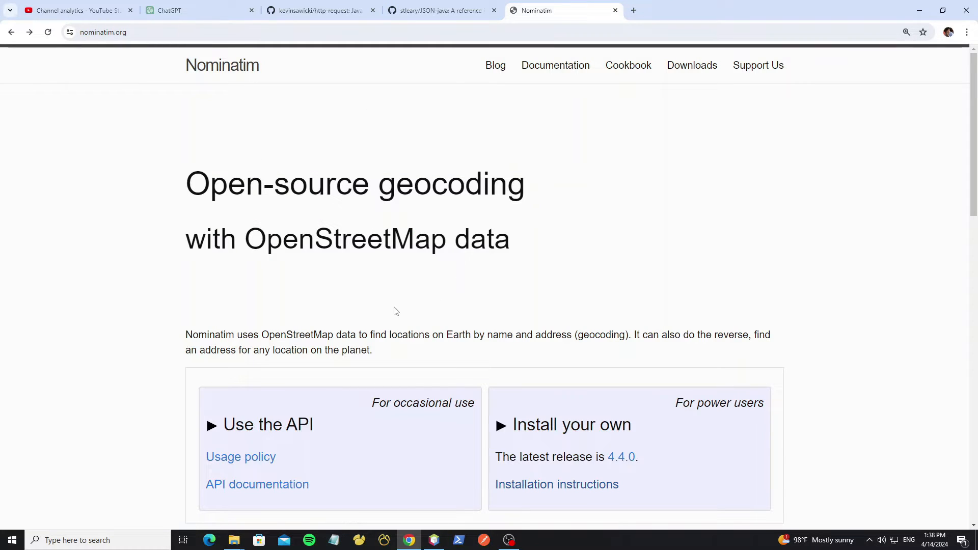
pyautogui.scroll(-3)
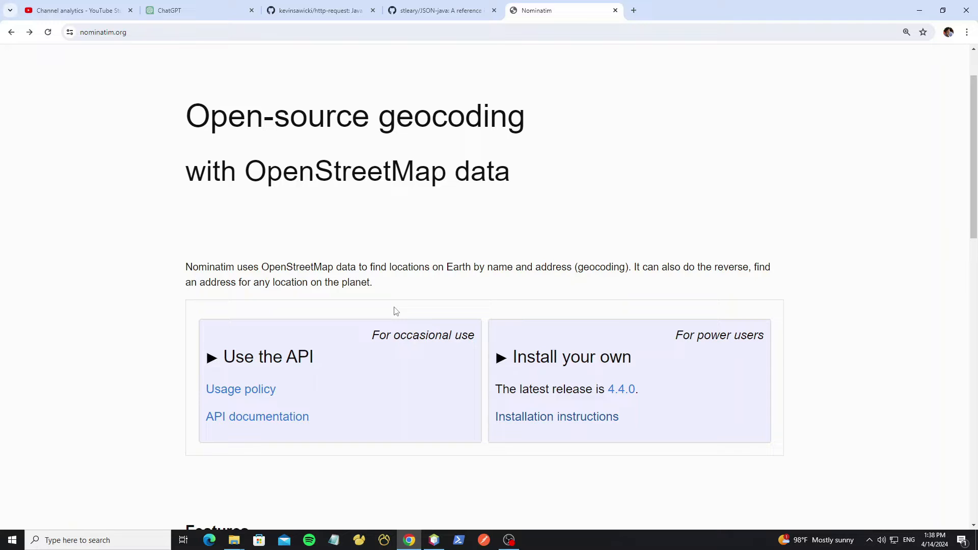
pyautogui.scroll(3)
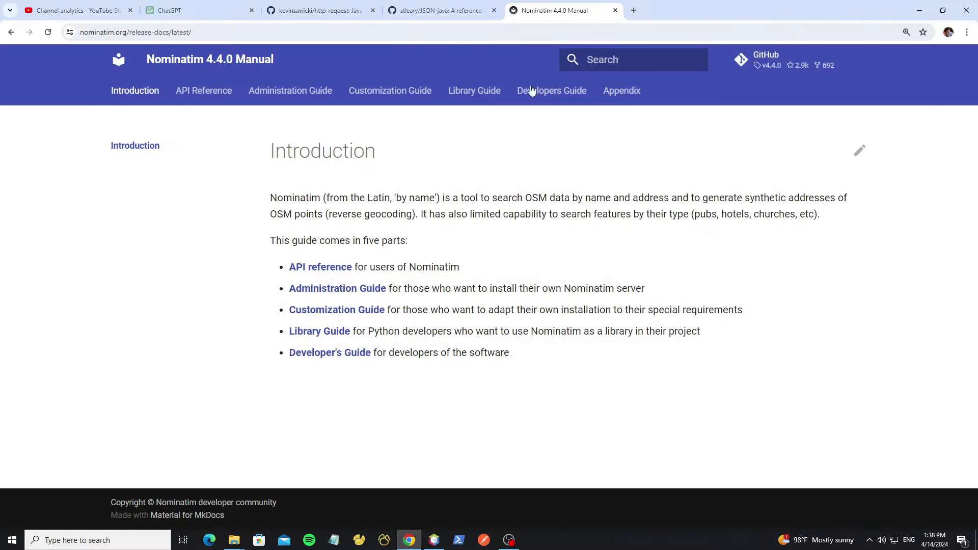
pyautogui.click(320, 267)
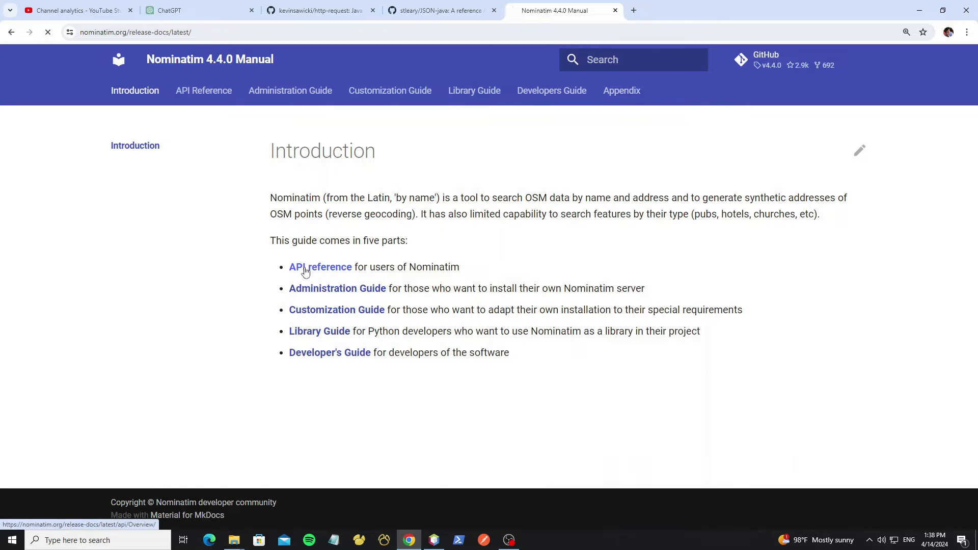
pyautogui.click(320, 267)
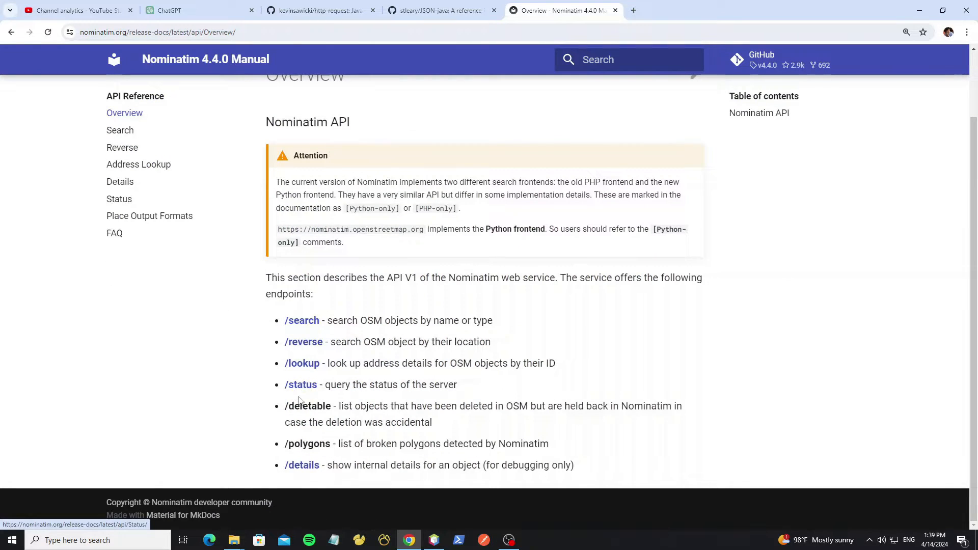
pyautogui.moveTo(209, 321)
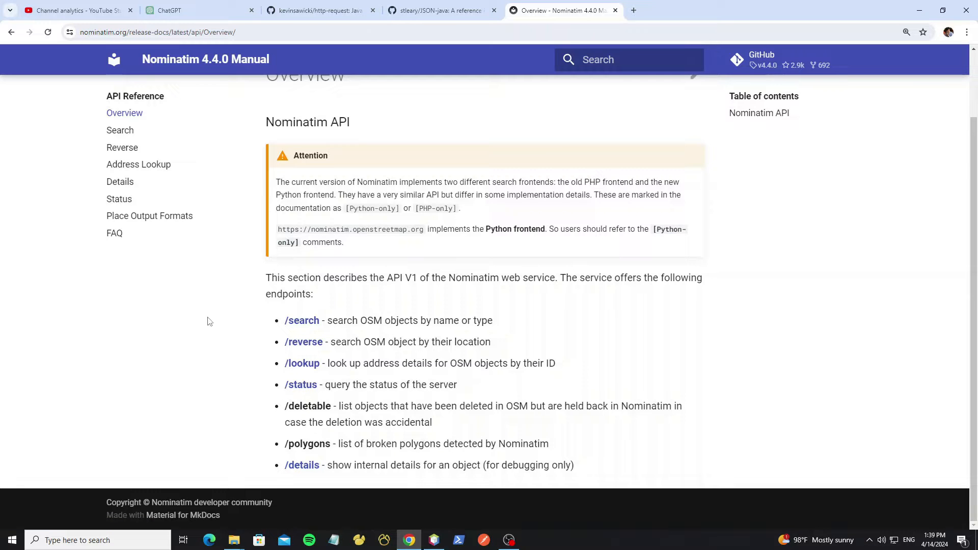
# Open the Search API page and scroll to its Endpoint URL format
pyautogui.click(119, 130)
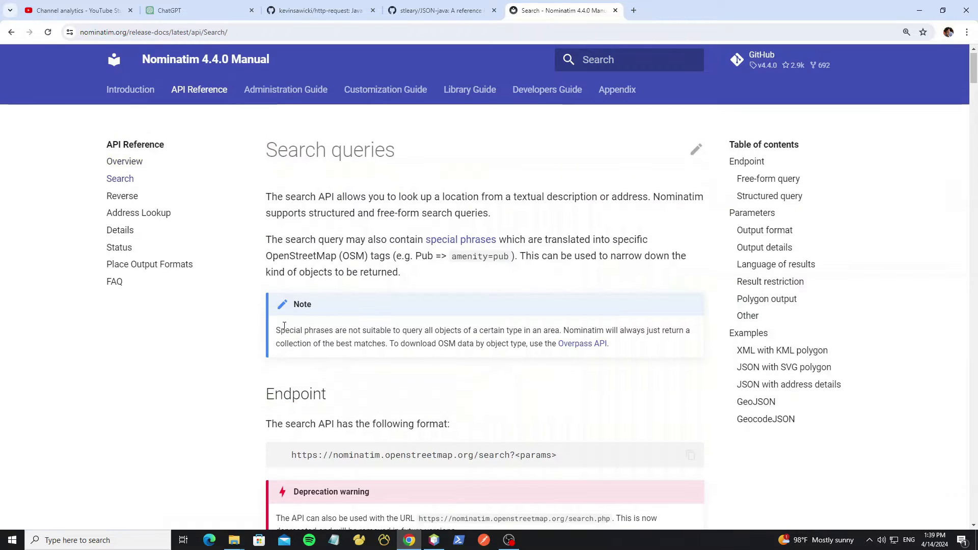
pyautogui.scroll(-3)
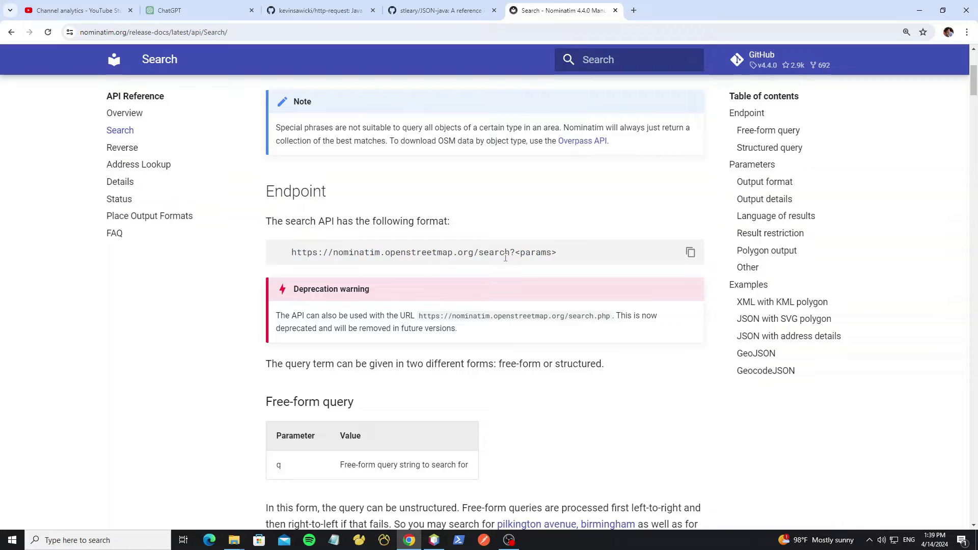
pyautogui.moveTo(683, 262)
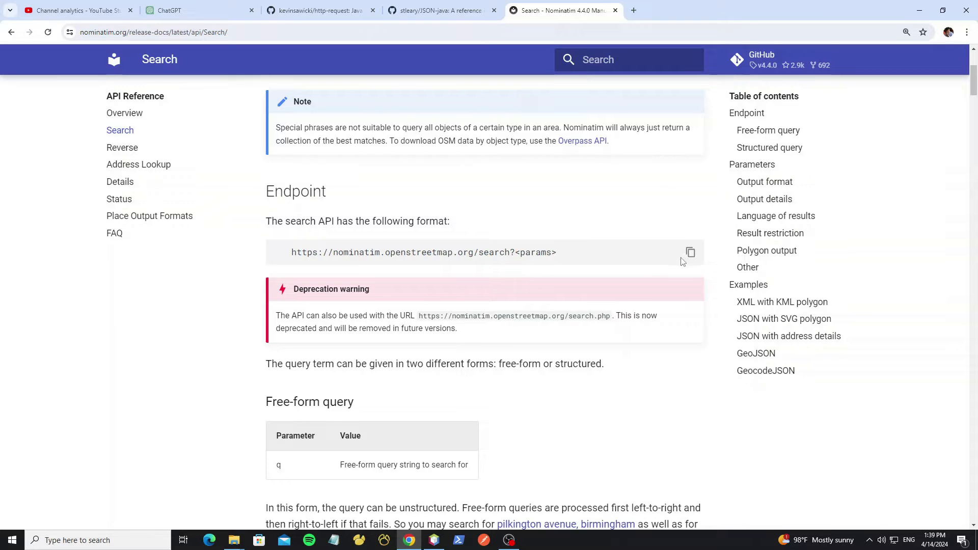
# Copy the search endpoint URL into another tab and add format=json to it
pyautogui.click(691, 253)
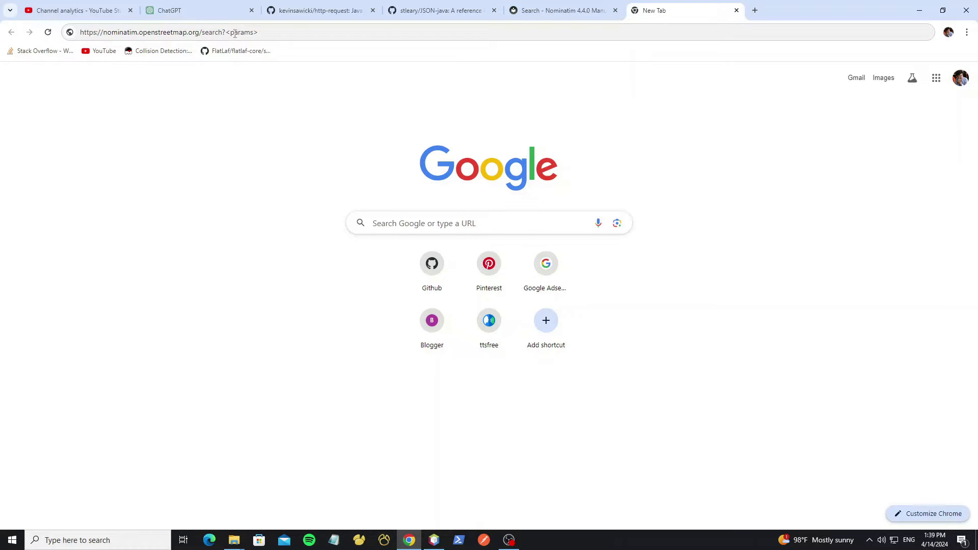
pyautogui.click(561, 10)
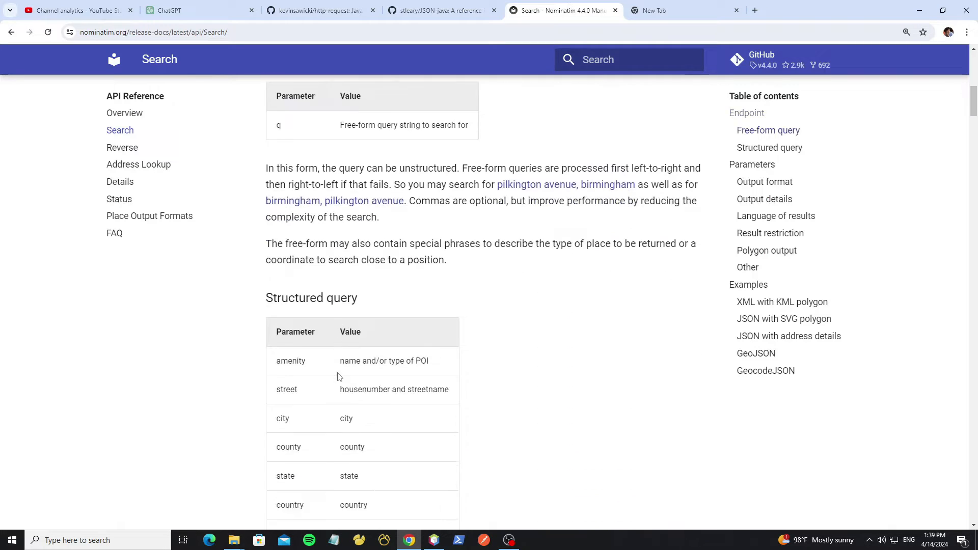
pyautogui.scroll(-3)
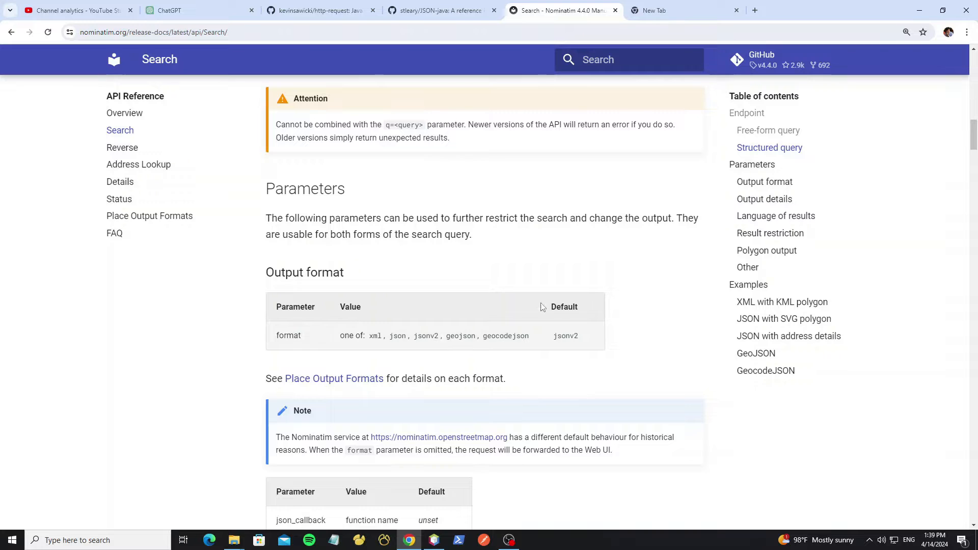
pyautogui.click(679, 11)
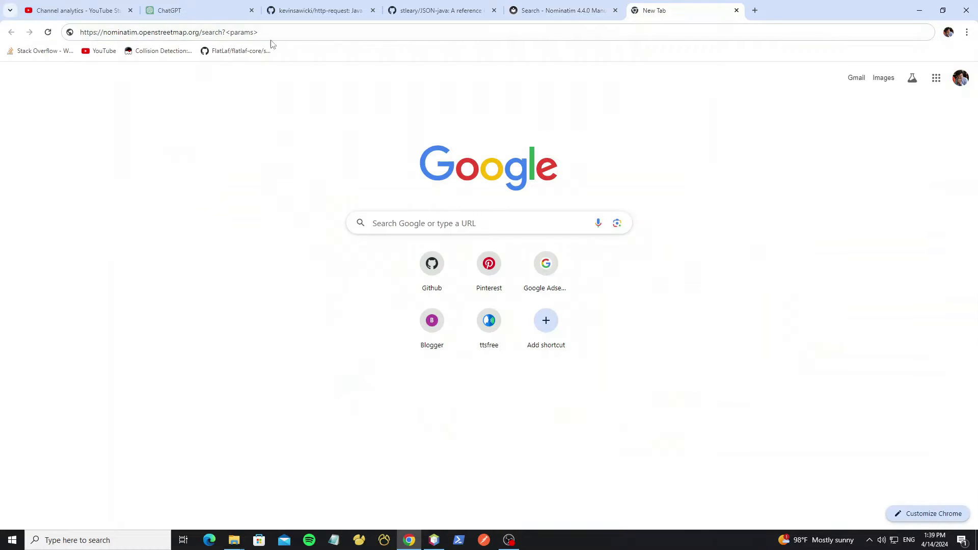
pyautogui.click(187, 32)
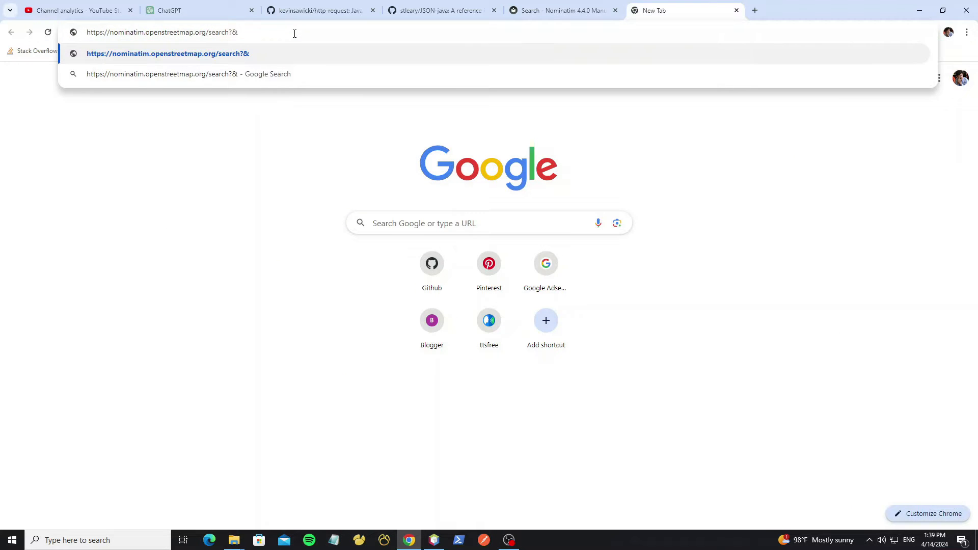
pyautogui.write('format=json')
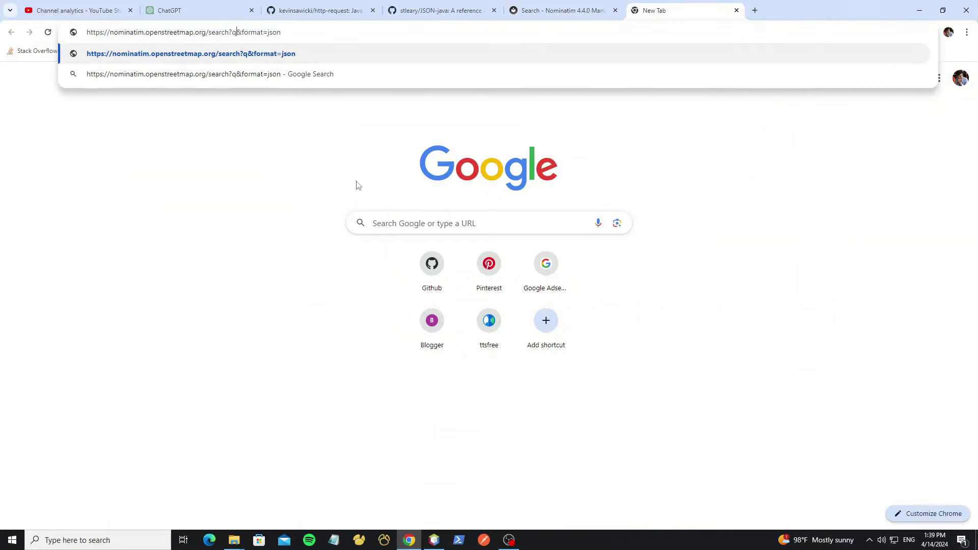
# Run the search for korea, usa and phil with pretty-printed JSON results
pyautogui.write('korea')
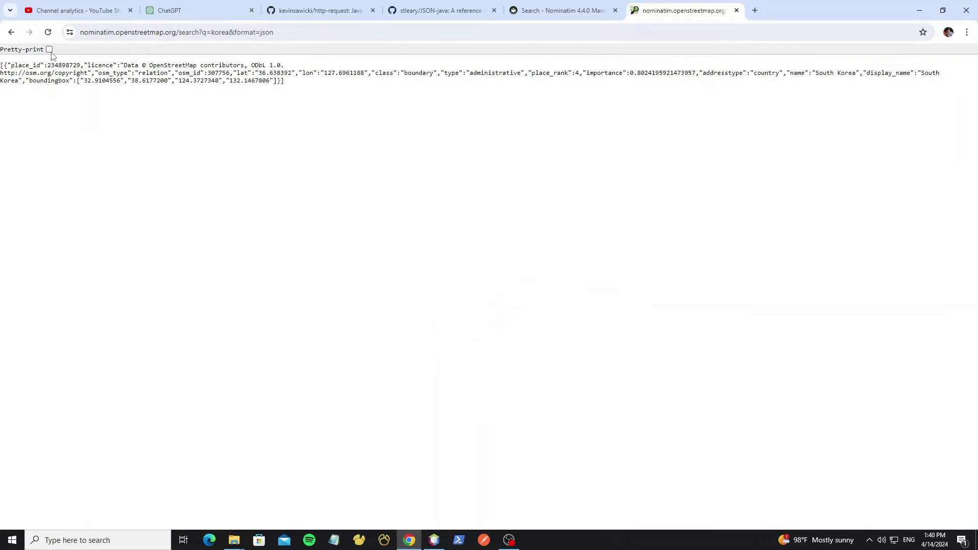
pyautogui.click(49, 49)
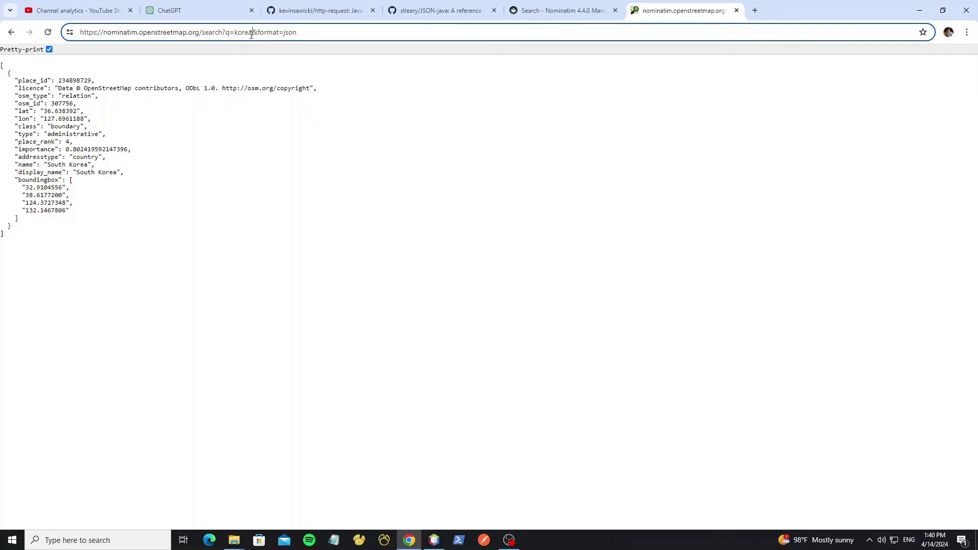
pyautogui.write('usa')
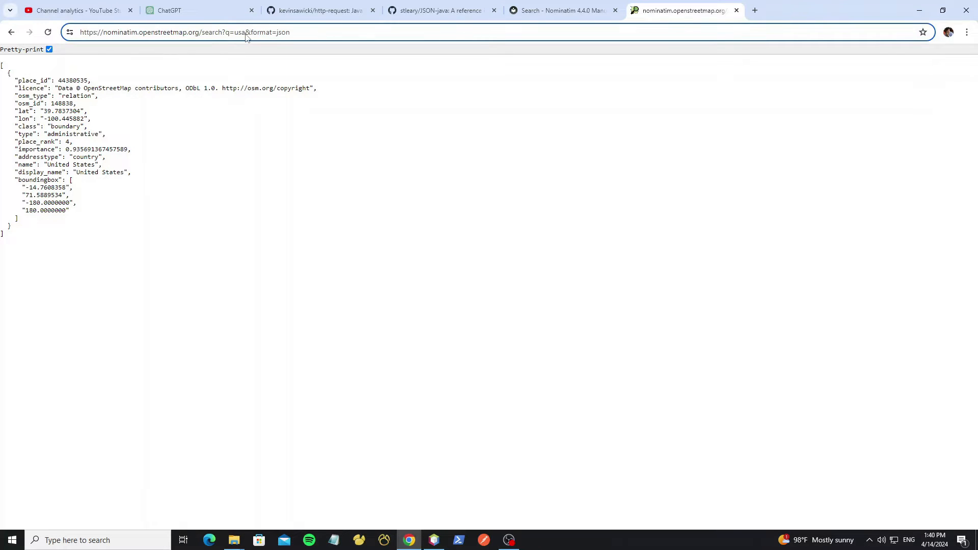
pyautogui.write('phil')
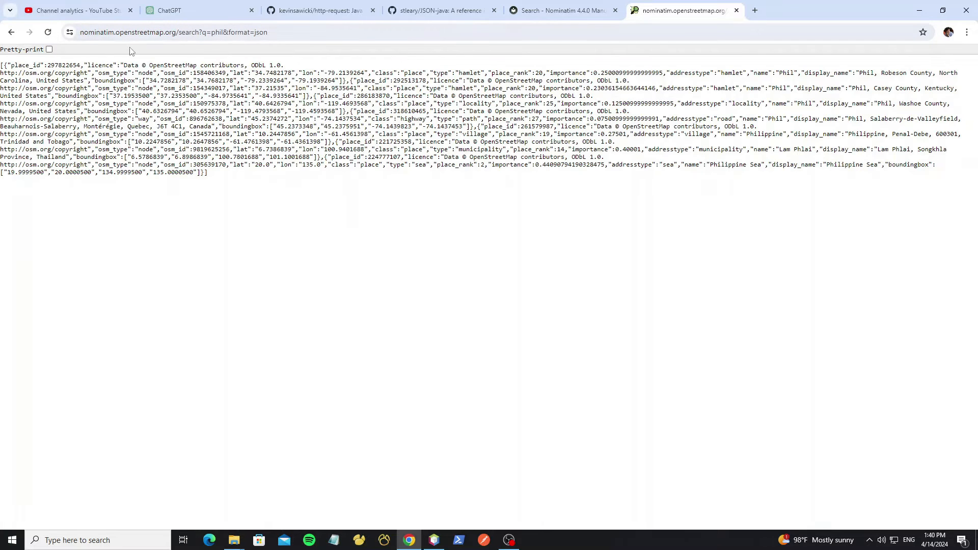
pyautogui.click(49, 50)
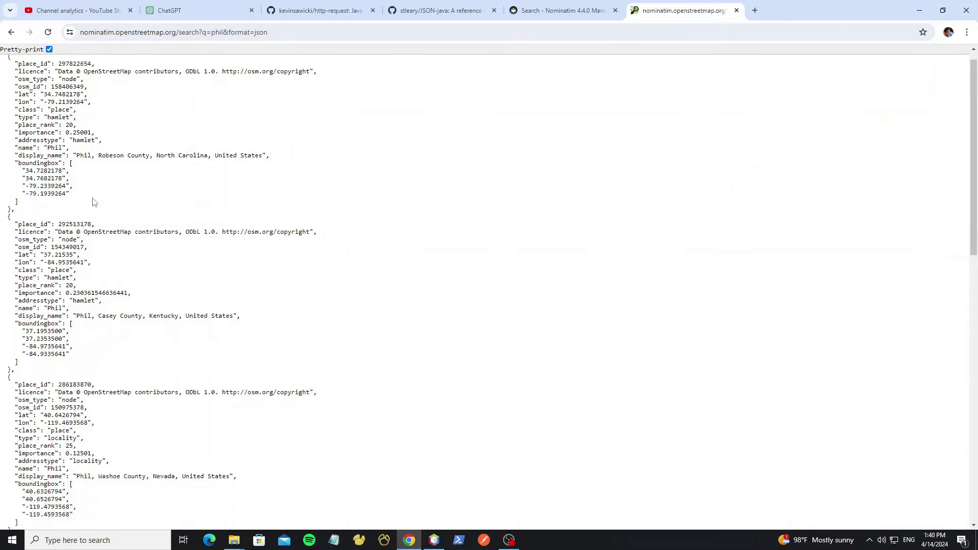
pyautogui.click(559, 11)
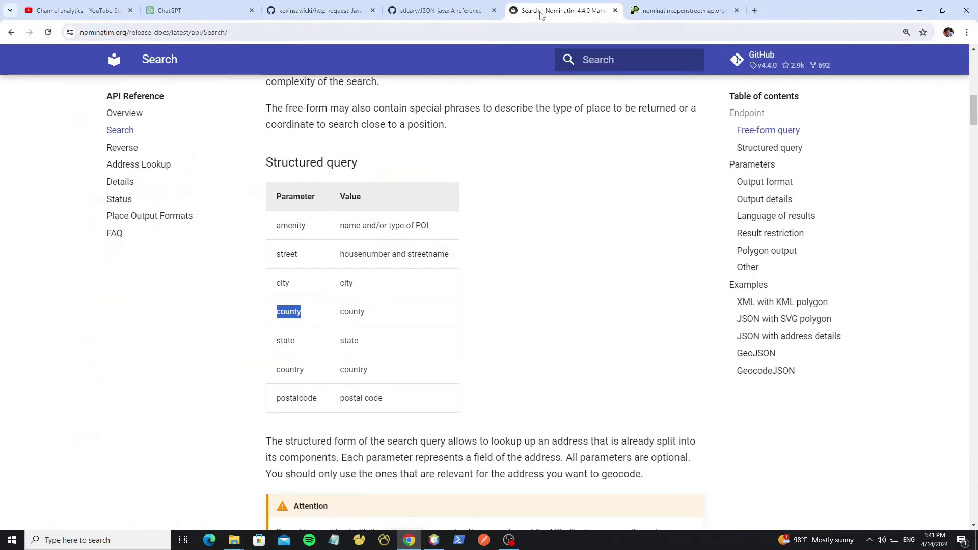
# Hide Chrome and show the 'file' folder holding the two jar files
pyautogui.click(11, 32)
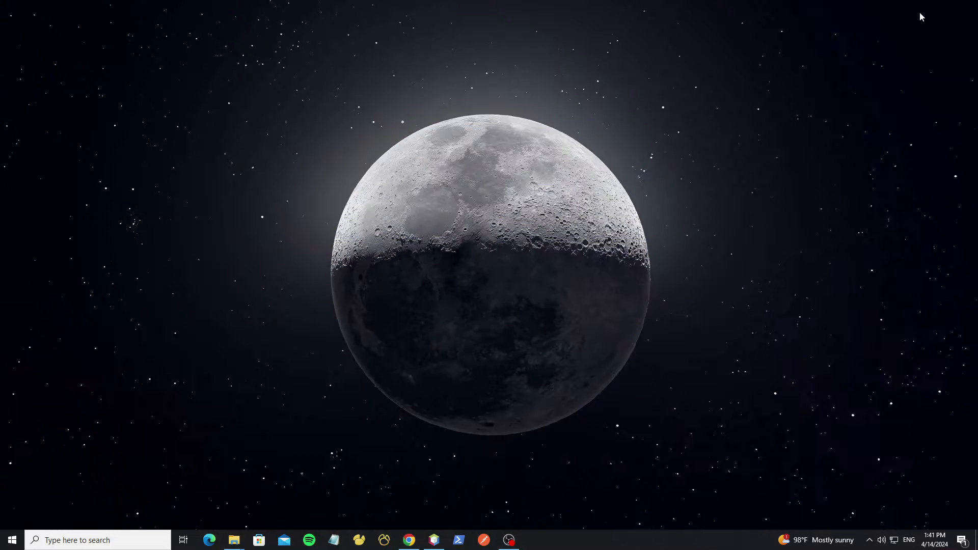
pyautogui.moveTo(233, 539)
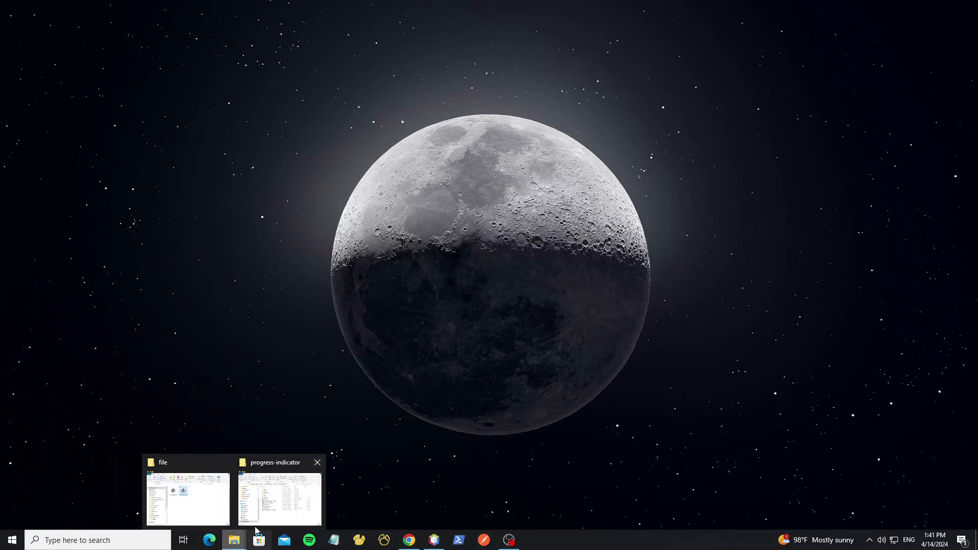
pyautogui.click(187, 496)
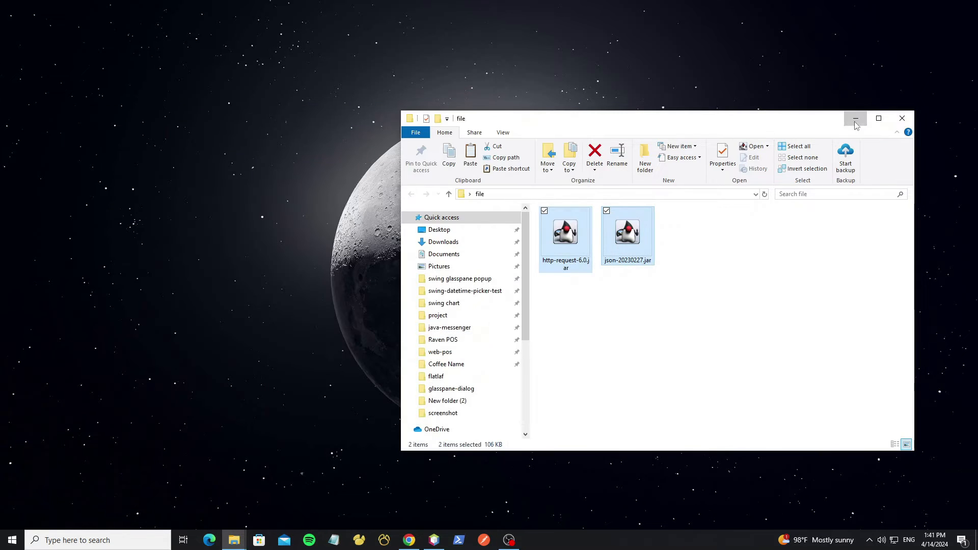
# Add http-request-6.0.jar and json-20230227.jar via Libraries > Add JAR/Folder
pyautogui.click(856, 119)
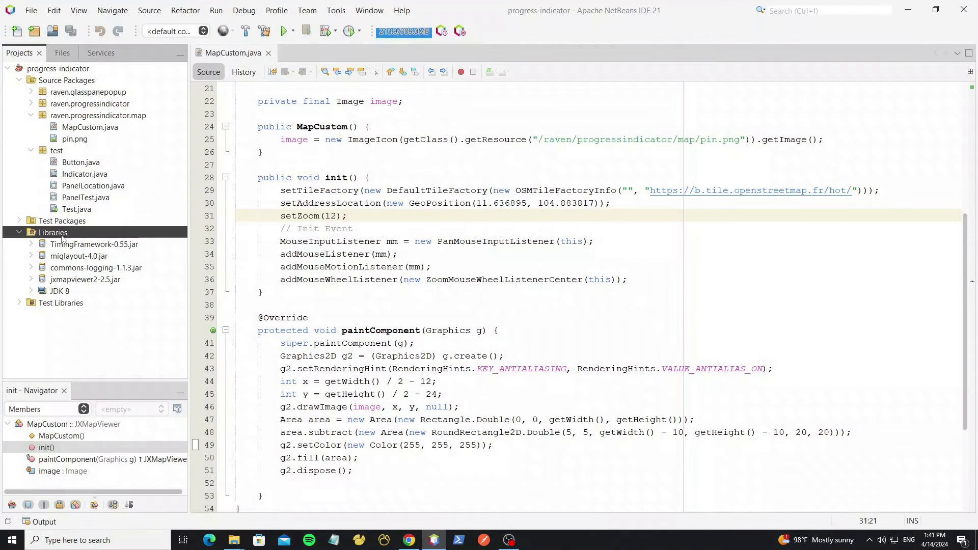
pyautogui.rightClick(52, 232)
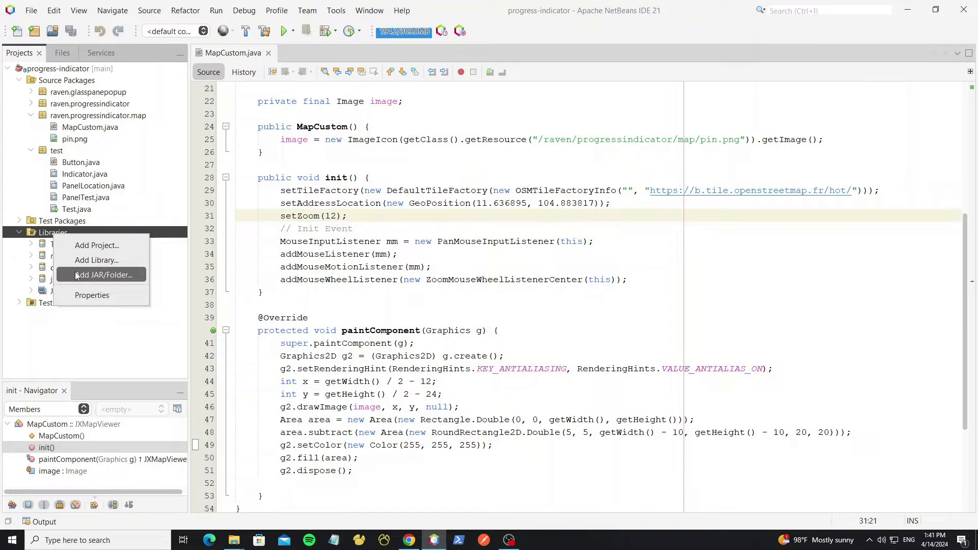
pyautogui.click(103, 274)
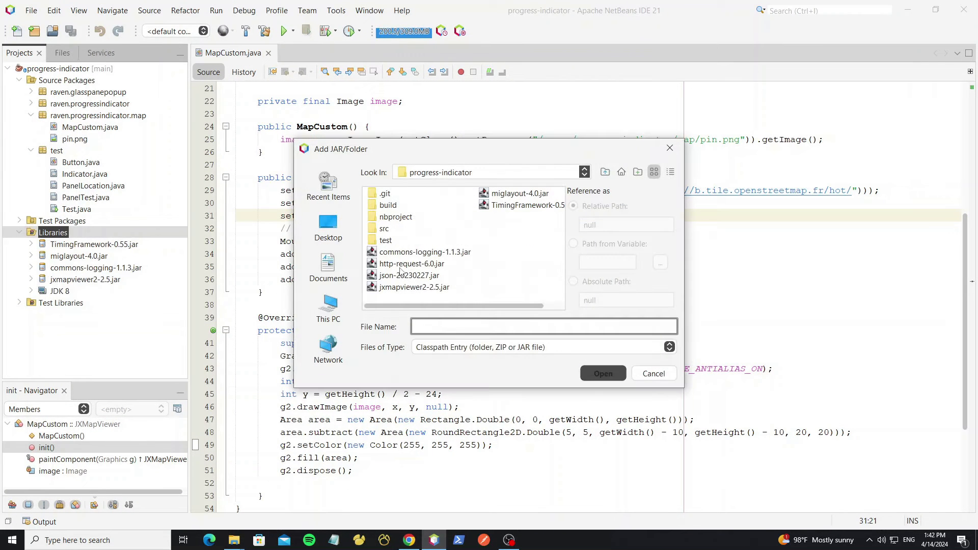
pyautogui.click(409, 275)
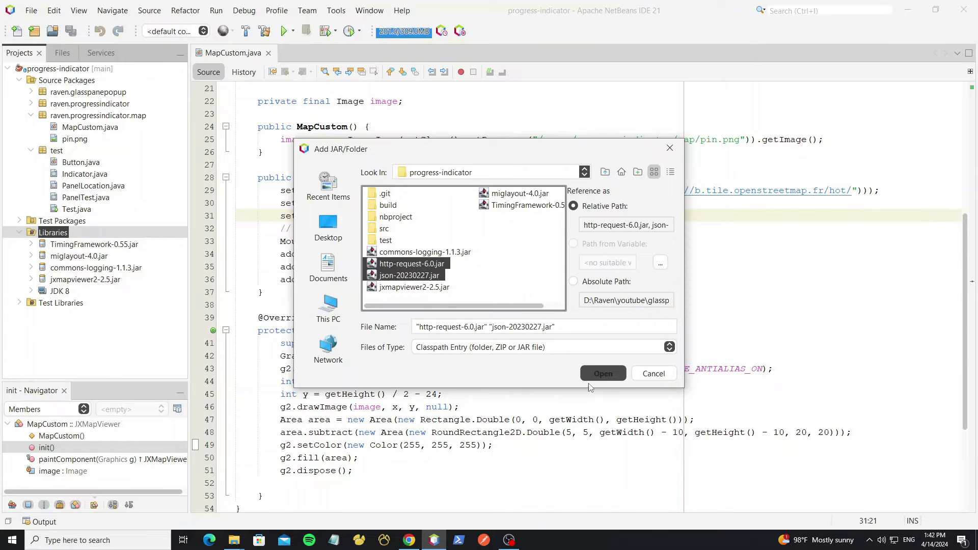
pyautogui.click(603, 373)
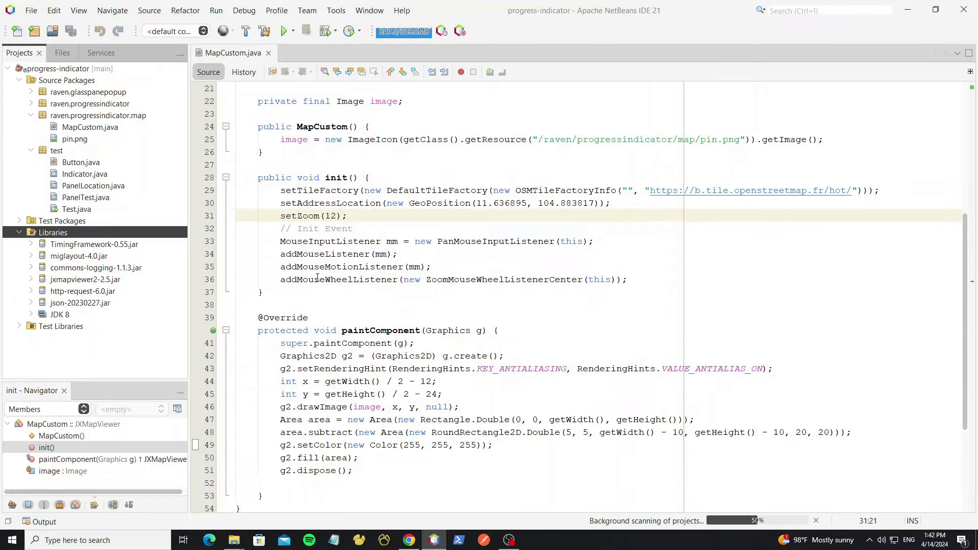
pyautogui.scroll(3)
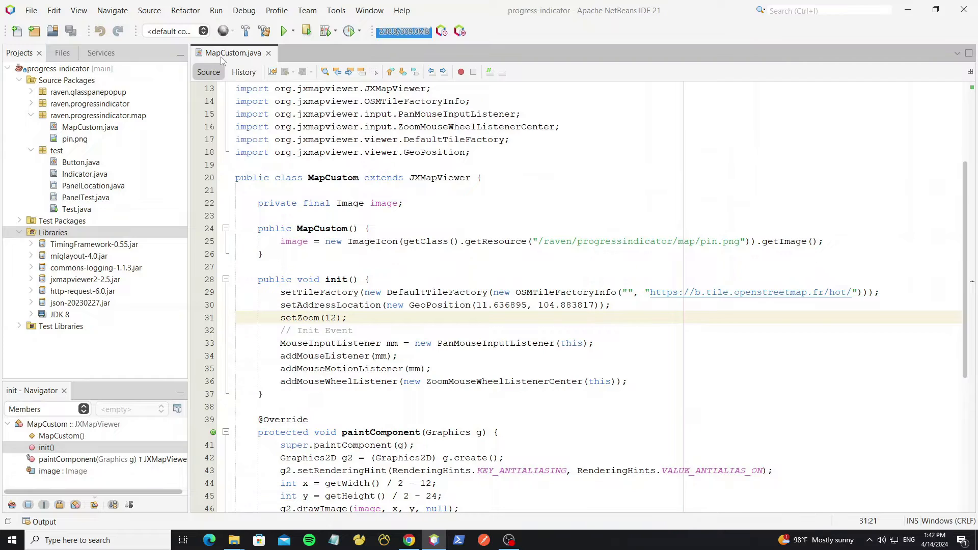
# Register addMouseListener(new MouseAdapter()) in init() with an empty mouseReleased override
pyautogui.scroll(-3)
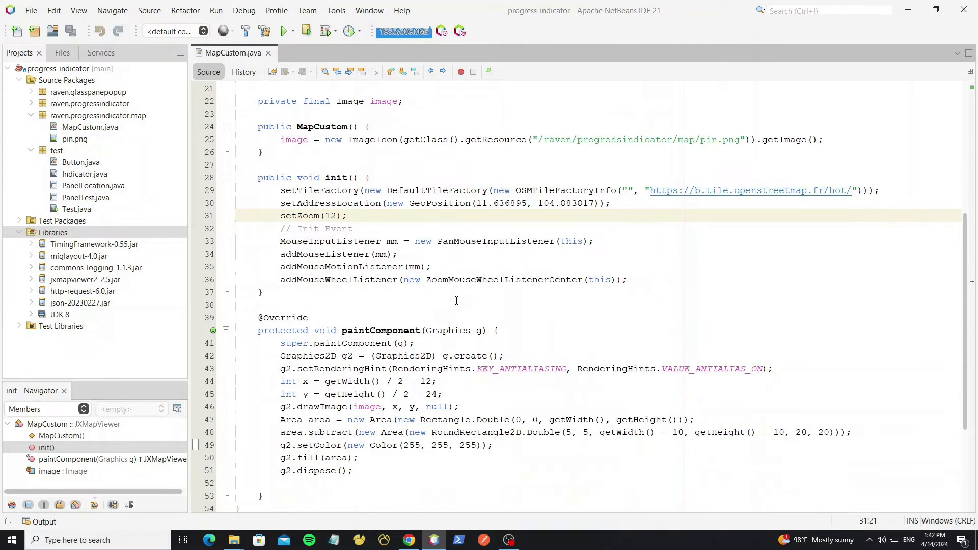
pyautogui.write('ad')
pyautogui.write('m')
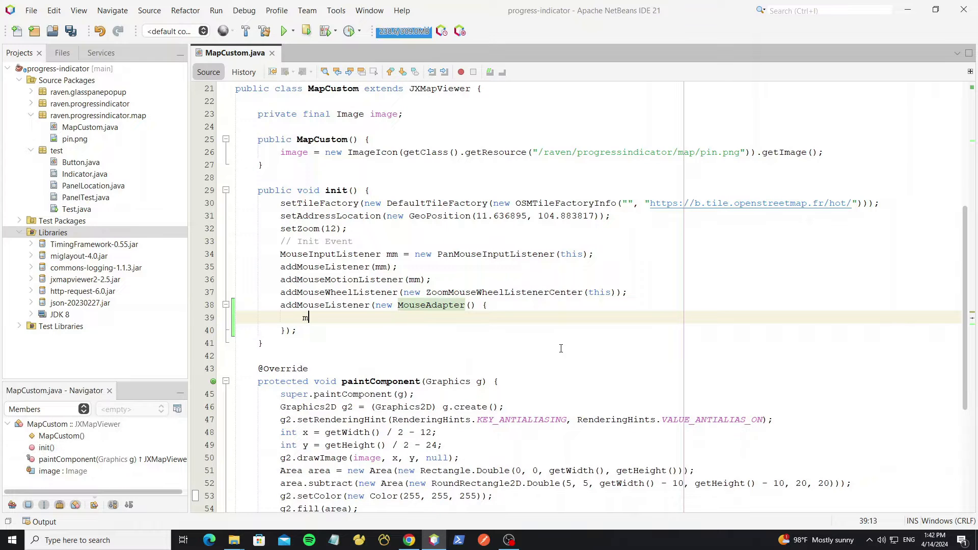
pyautogui.write('ouser')
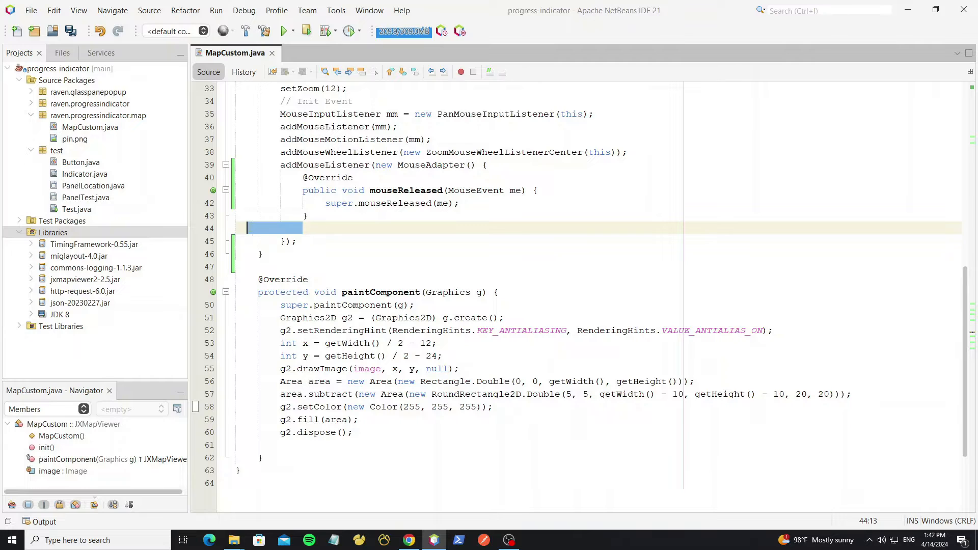
pyautogui.press('Delete')
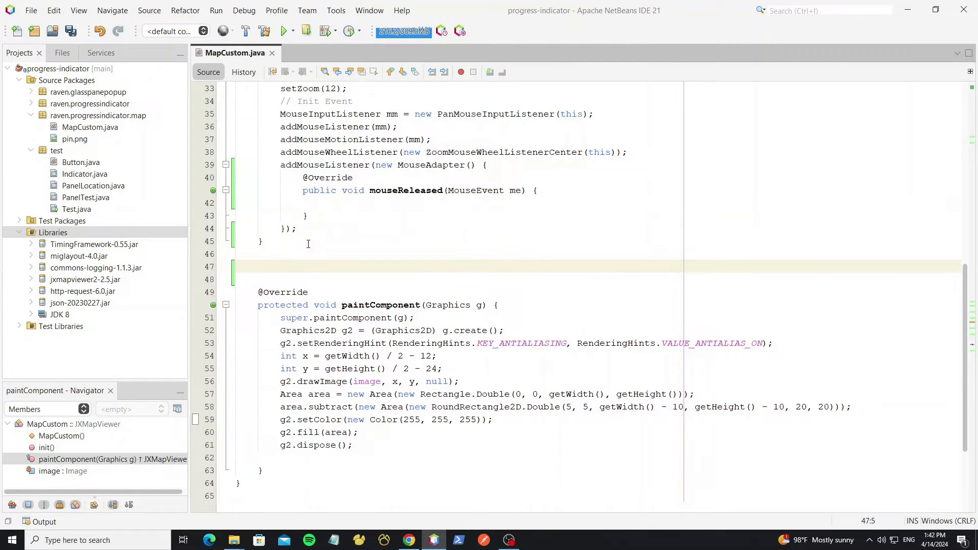
# Declare private void showLocation(), call it from mouseReleased, and start a new Thread with a Runnable
pyautogui.write('private vo')
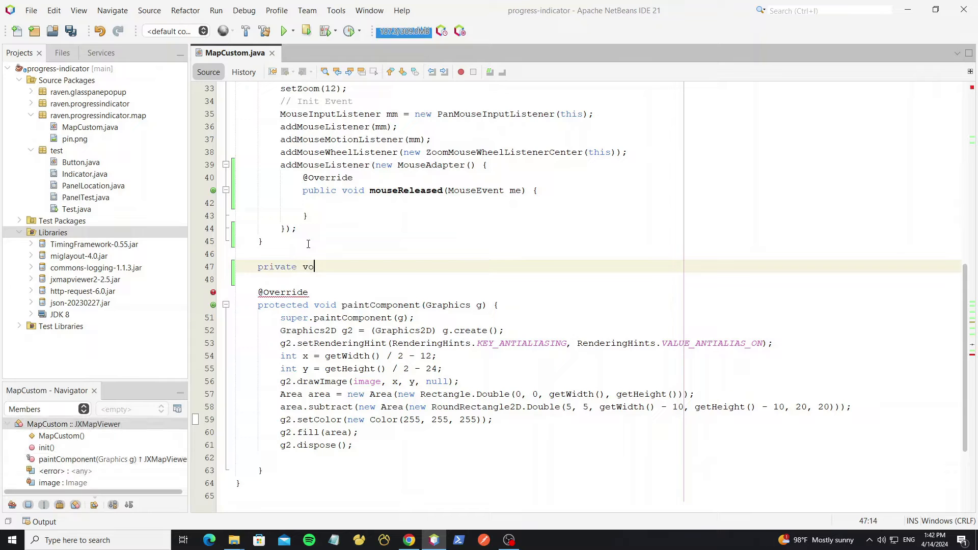
pyautogui.write('id showLocation(){')
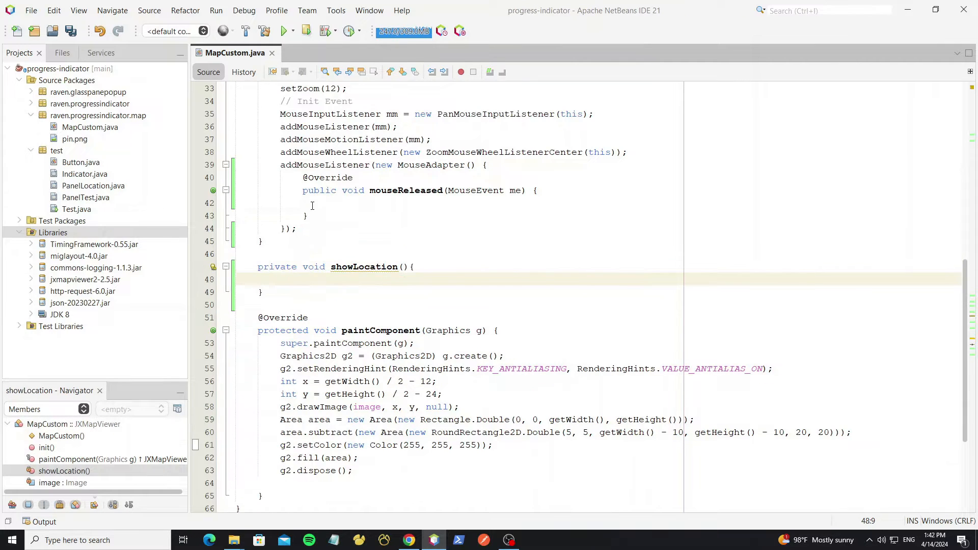
pyautogui.write('showlo')
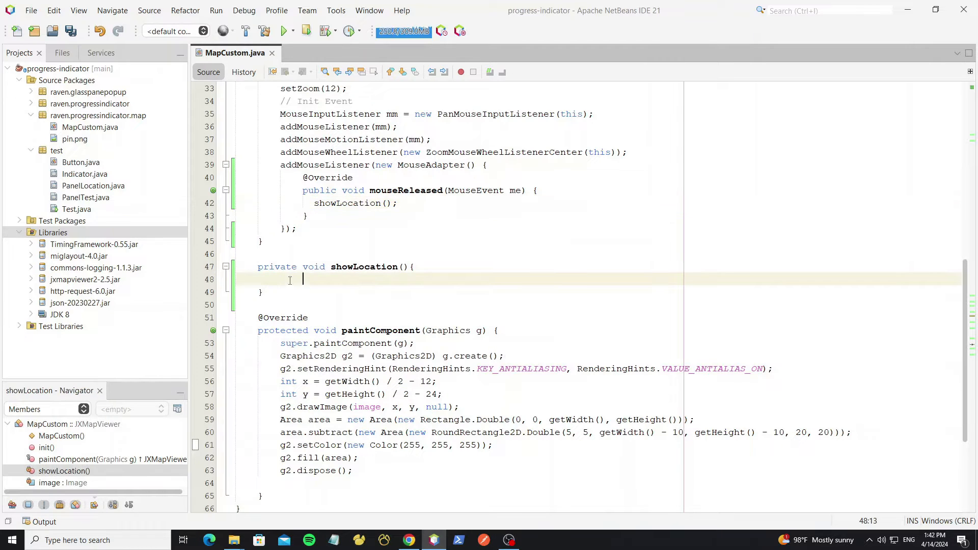
pyautogui.write('new Thread().start();')
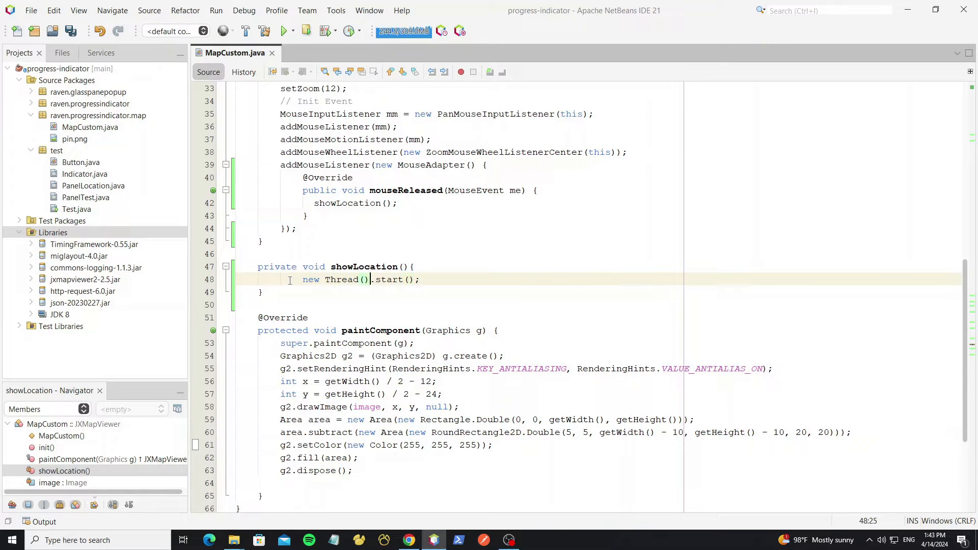
pyautogui.write('new Runnable')
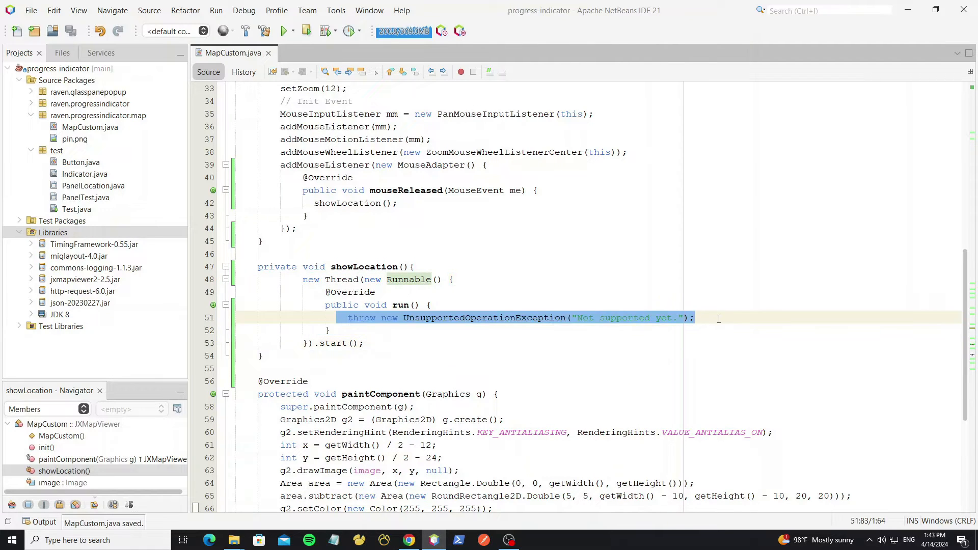
# Inside run(), write an empty try with catch(Exception e) { e.printStackTrace(); }
pyautogui.write('t')
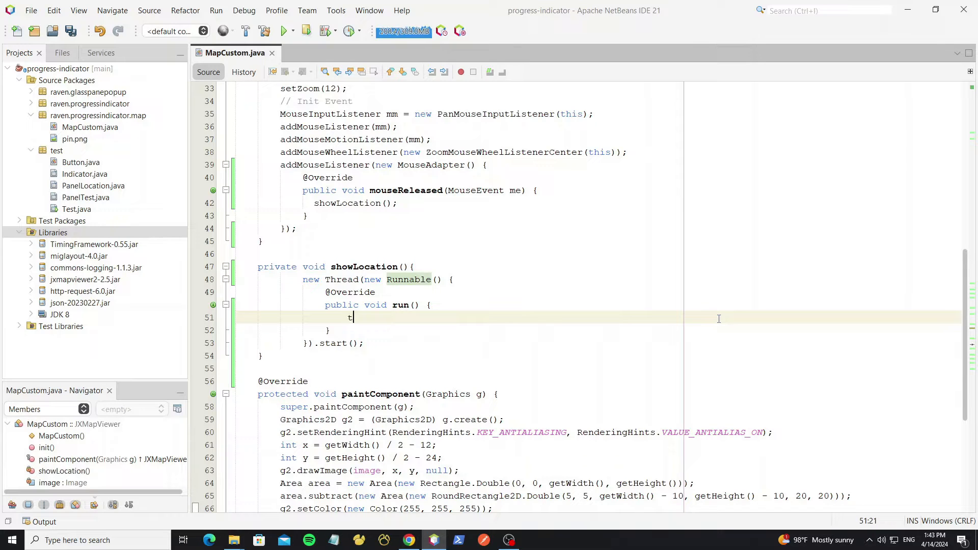
pyautogui.write('ry{')
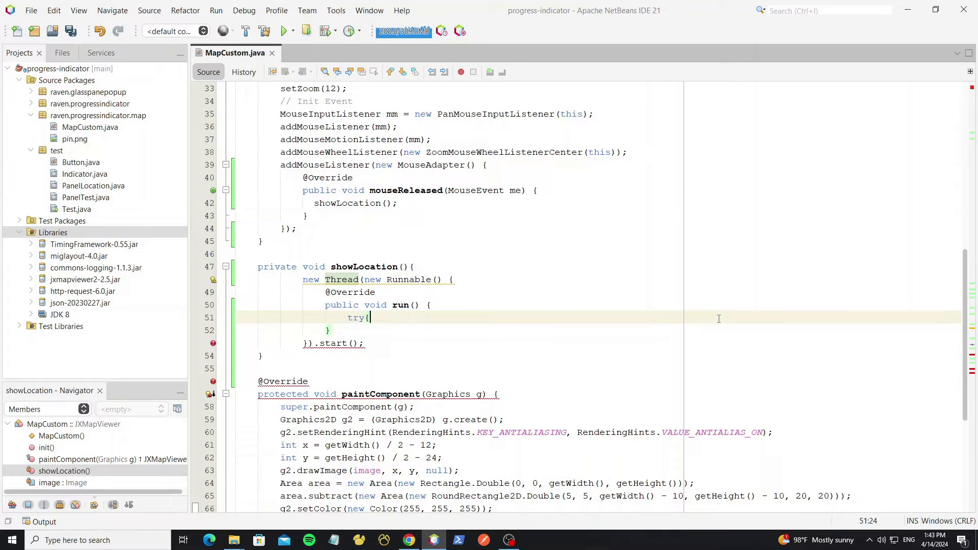
pyautogui.write('}catch')
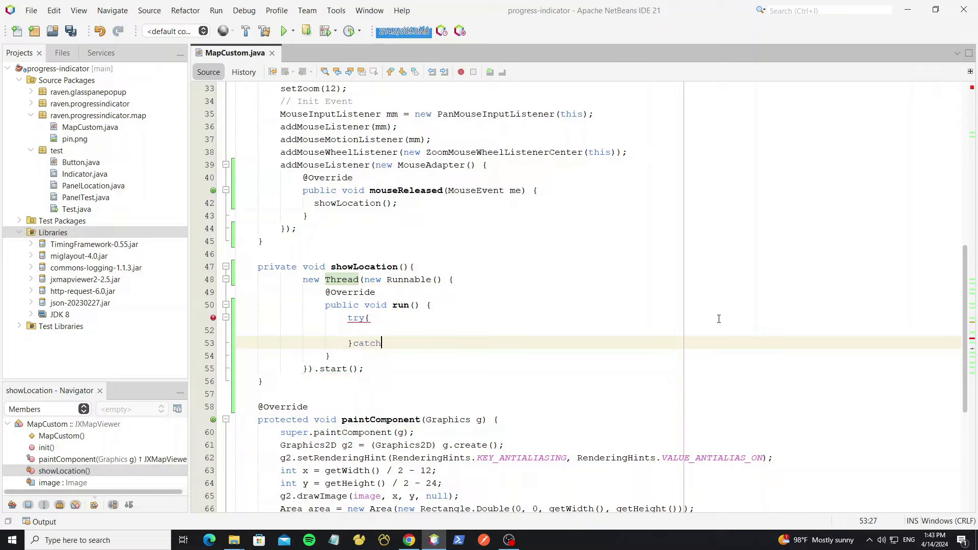
pyautogui.write('(Exception e')
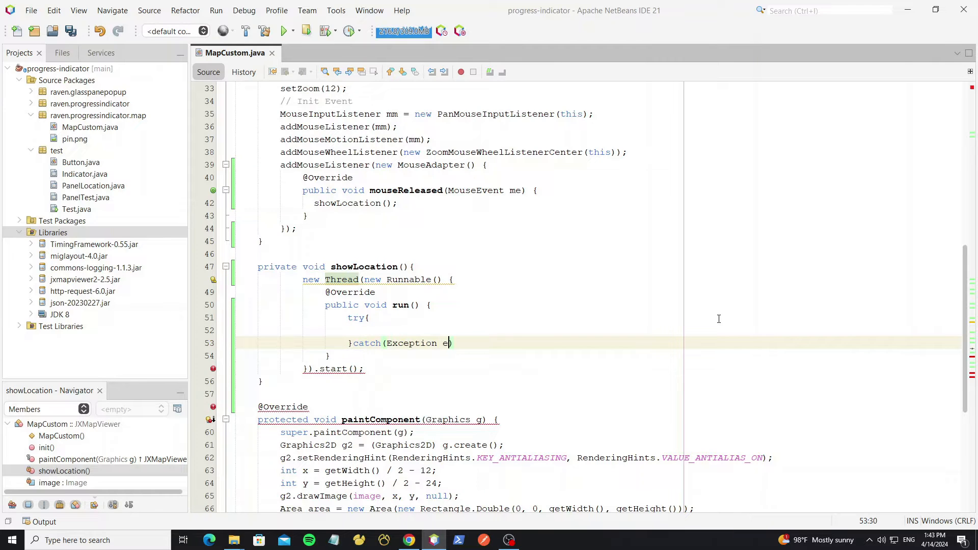
pyautogui.write('e.printStackTrace();')
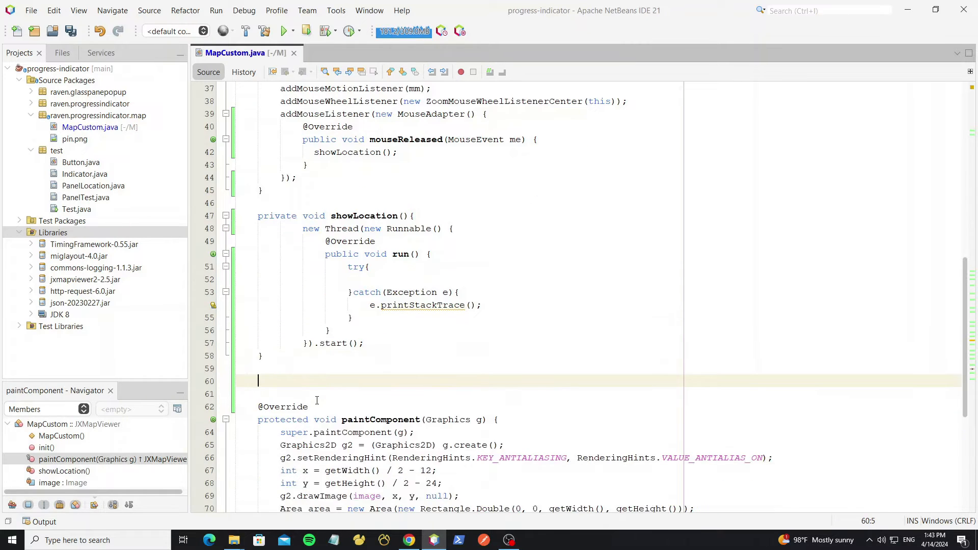
# Declare public String getLocation(GeoPosition pos) throws JSONException
pyautogui.write('public String getLocation')
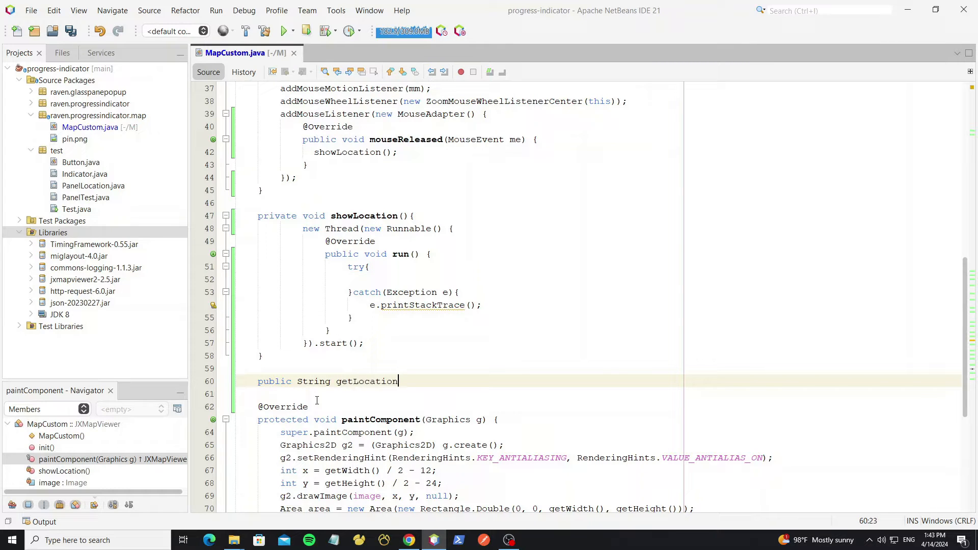
pyautogui.write('(GeoPosition')
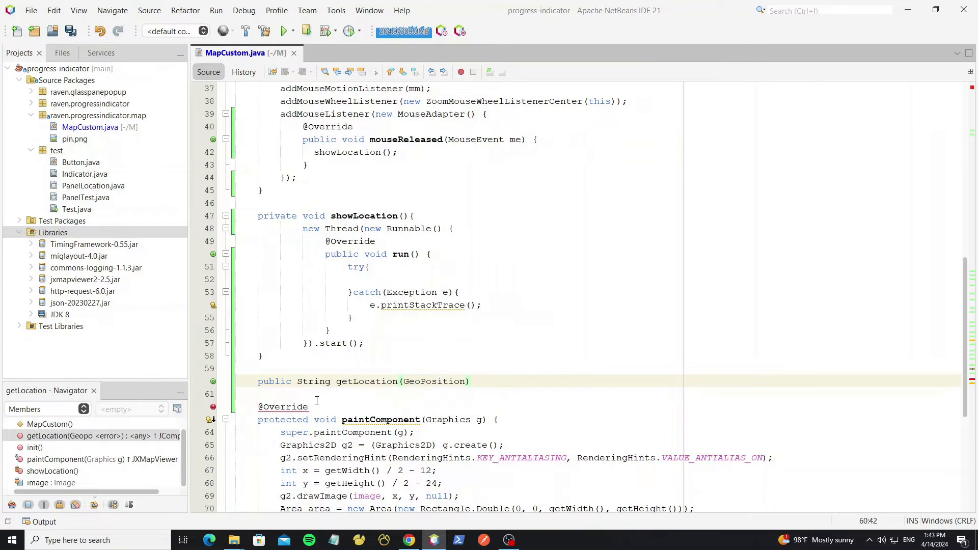
pyautogui.write('po')
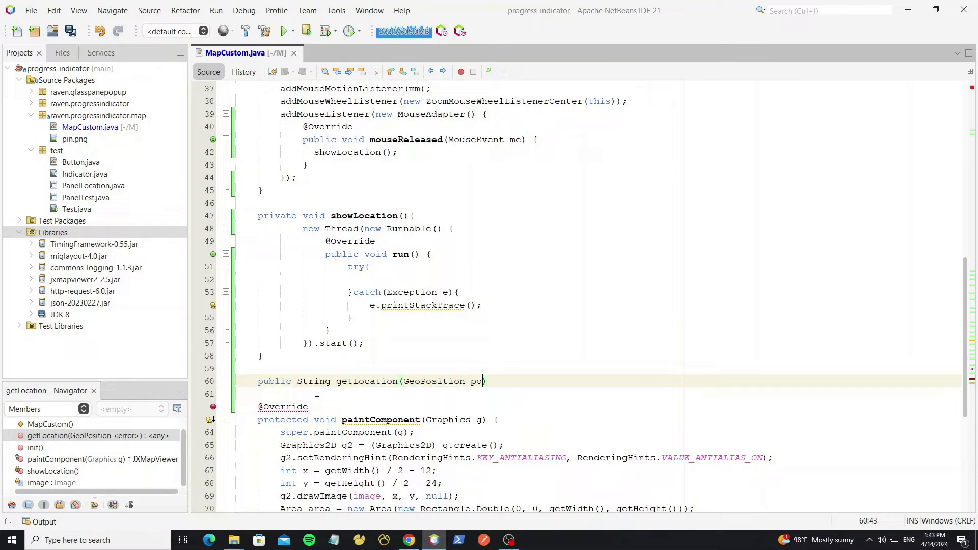
pyautogui.write('s) throws')
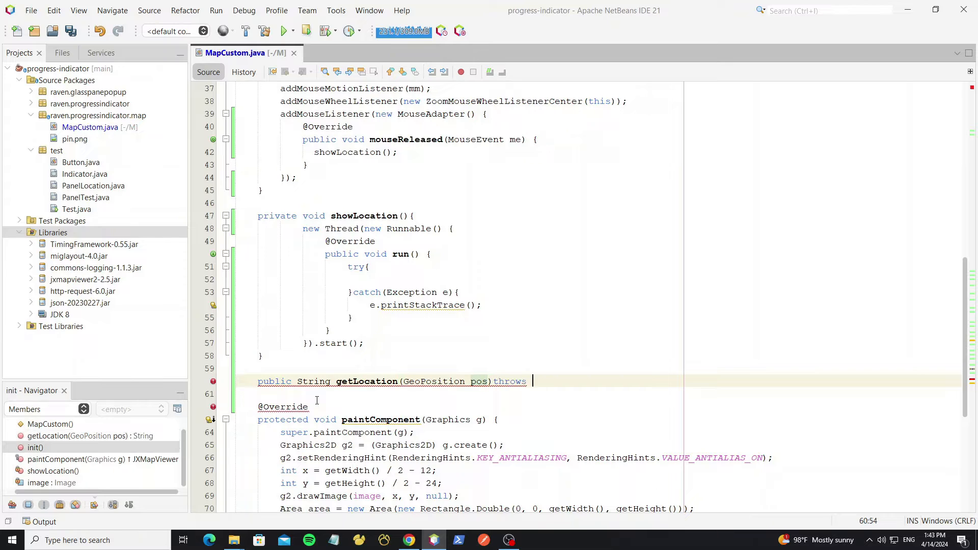
pyautogui.write('JSonex')
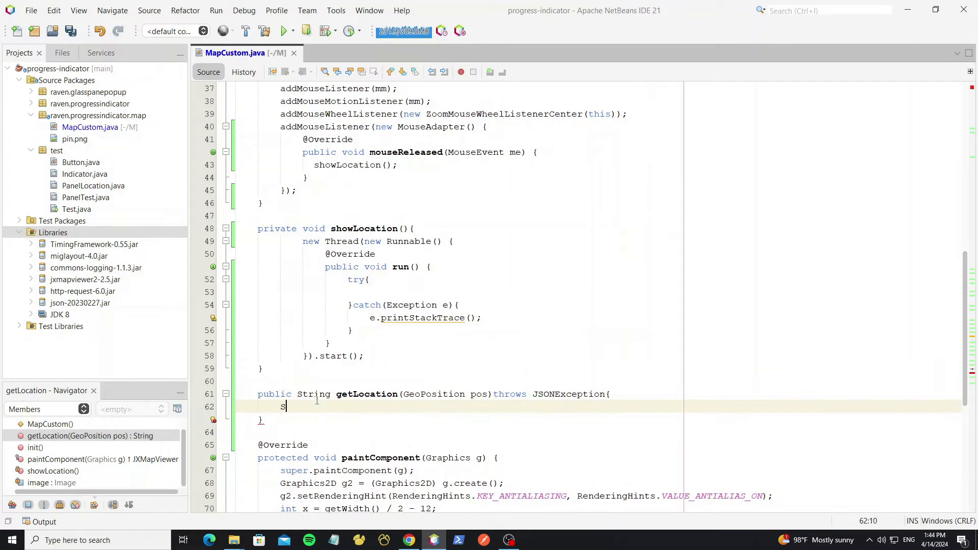
# Store String border = HttpRequest.get("").body() and return to the API docs
pyautogui.write('tring border=')
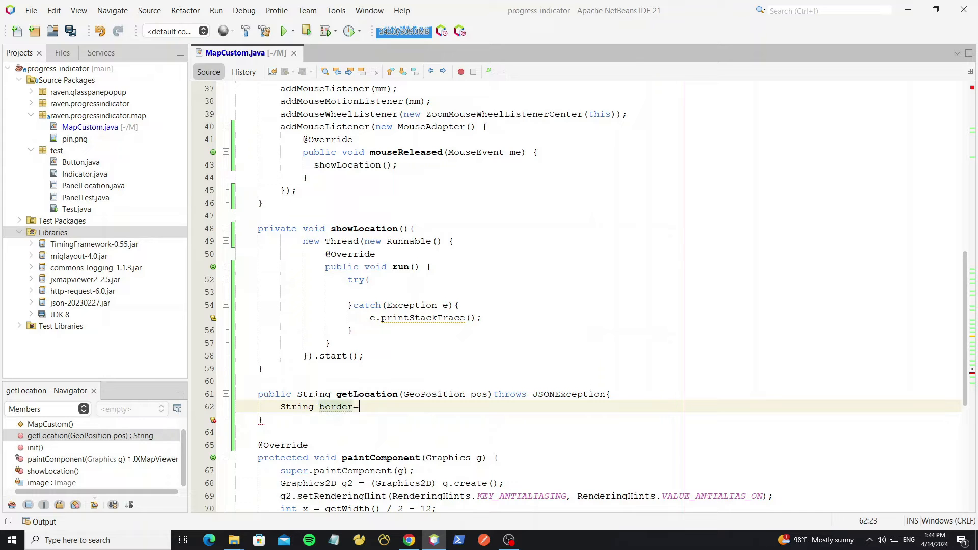
pyautogui.write('HTTPR')
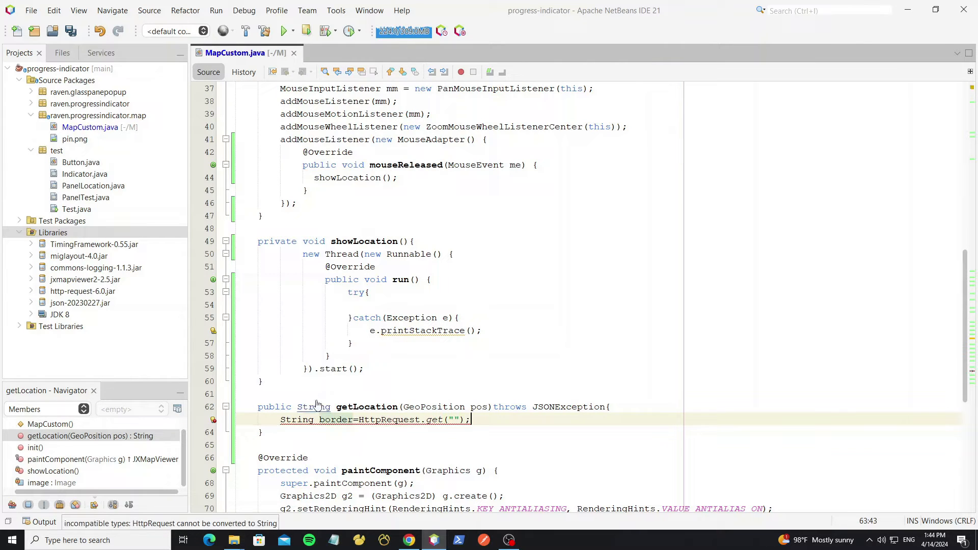
pyautogui.write('.body(')
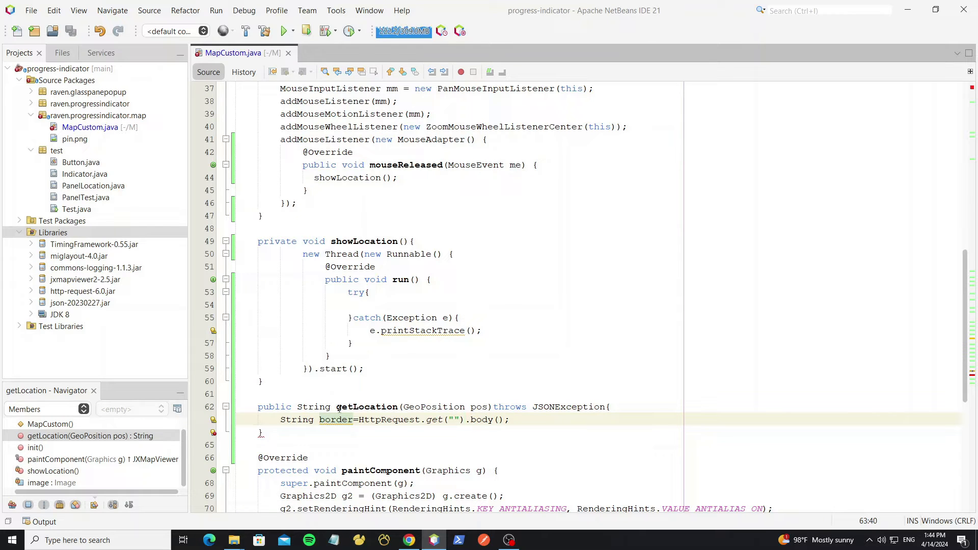
pyautogui.click(408, 540)
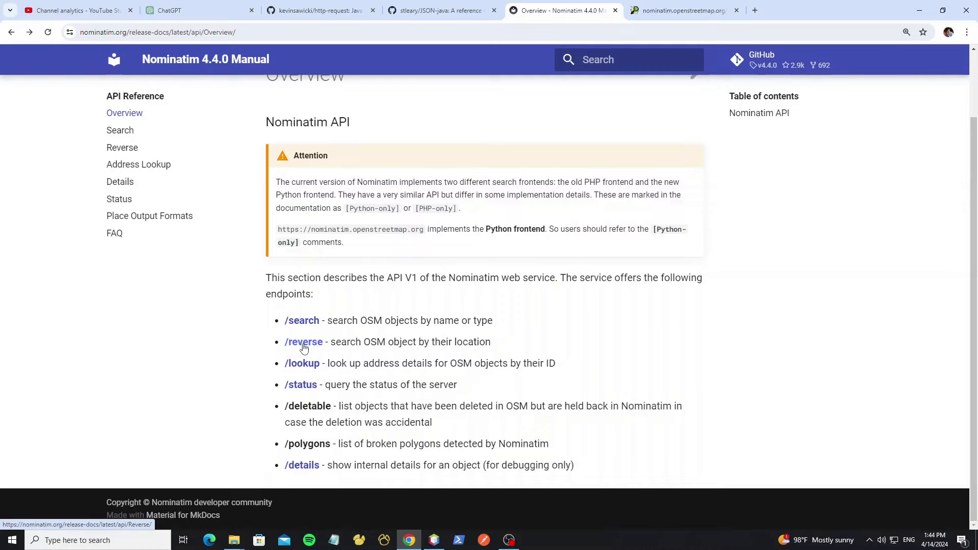
# Copy the Nominatim reverse endpoint URL and go back to the code
pyautogui.click(304, 342)
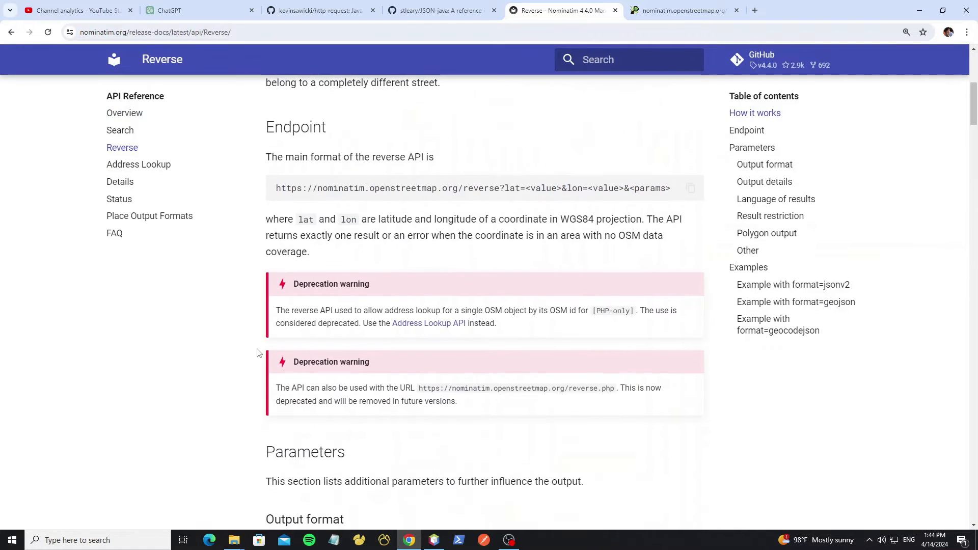
pyautogui.moveTo(674, 192)
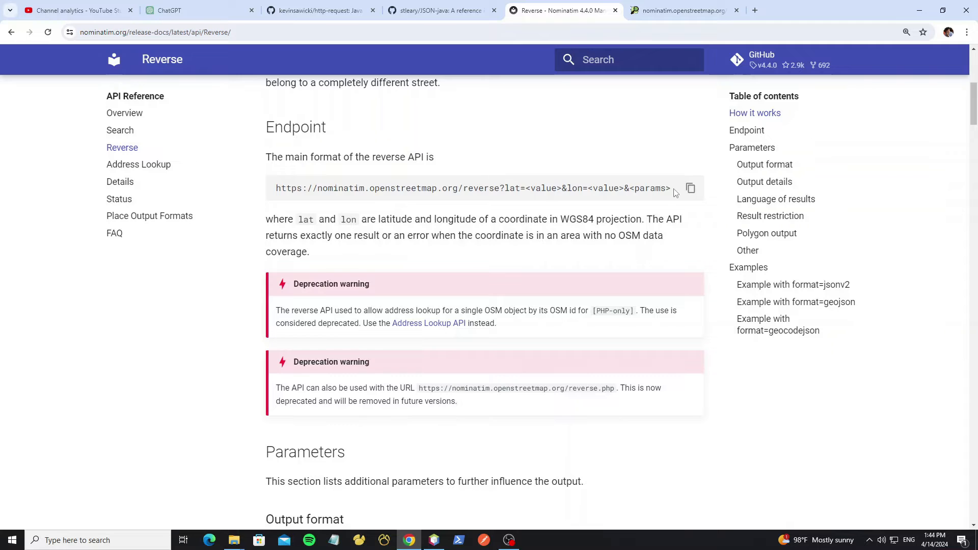
pyautogui.click(691, 189)
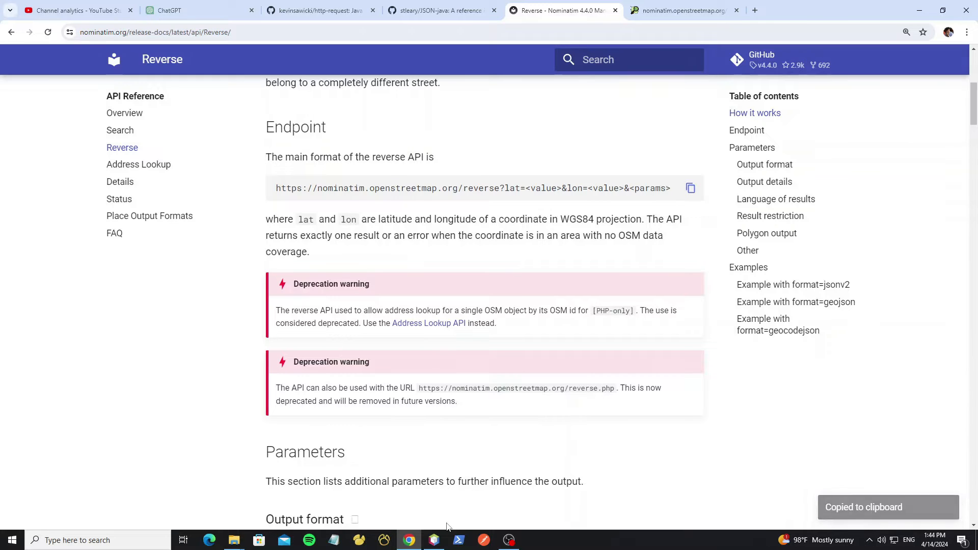
pyautogui.click(434, 540)
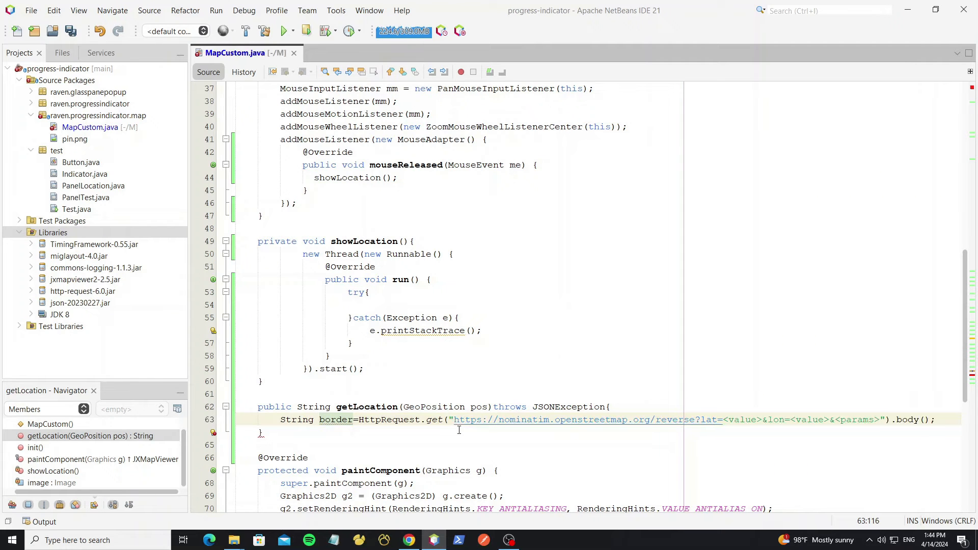
# Replace the <params> placeholder with &format=json and concatenate pos latitude and longitude
pyautogui.doubleClick(858, 419)
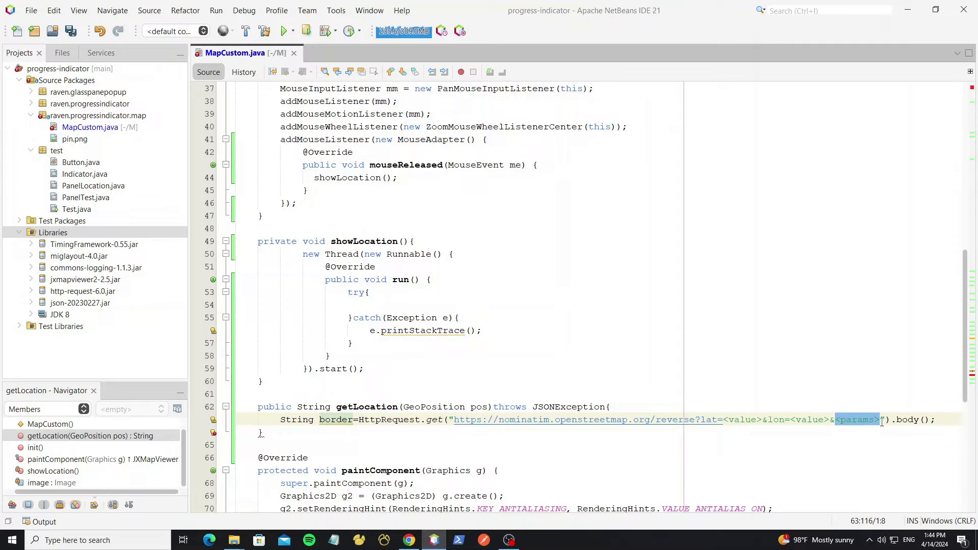
pyautogui.press('Delete')
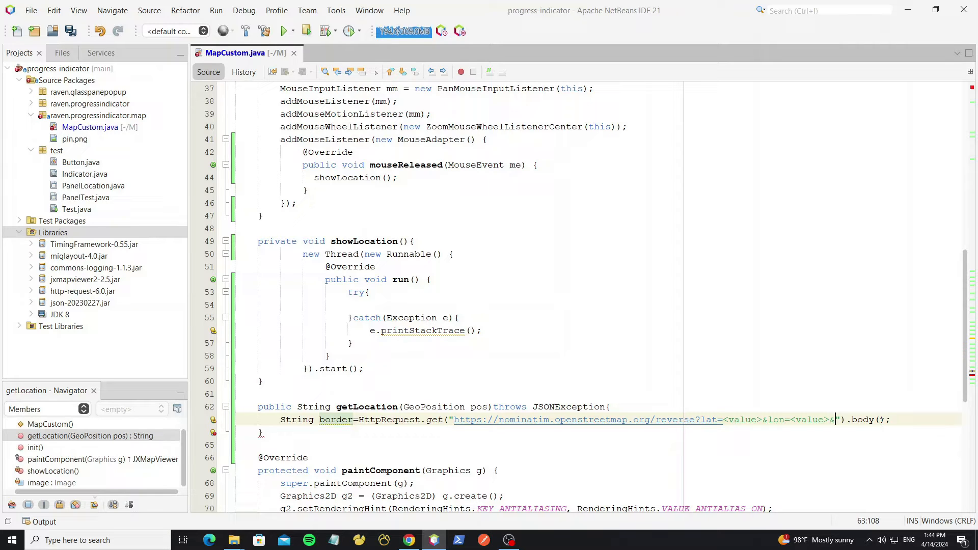
pyautogui.write('&format=json')
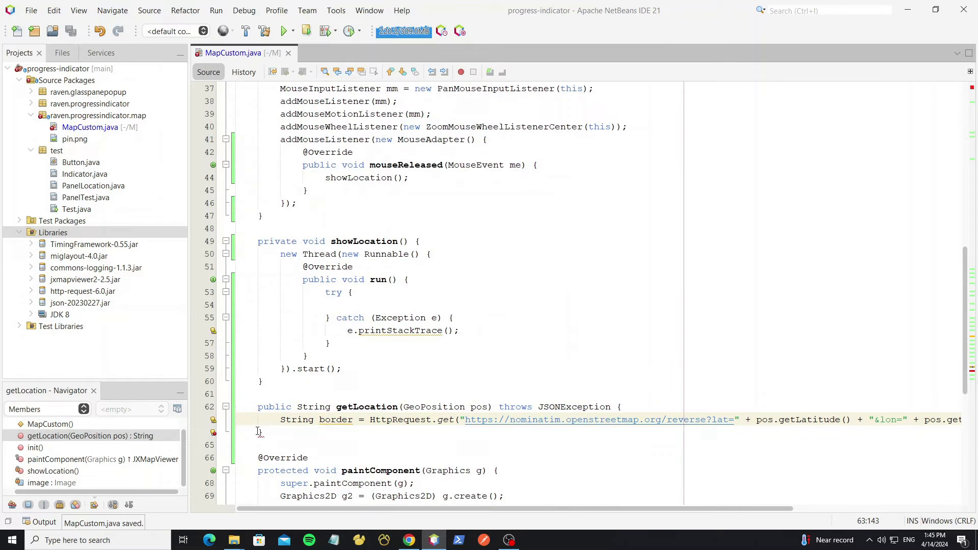
# Parse the response with JSONObject json = new JSONObject(body)
pyautogui.write('Json')
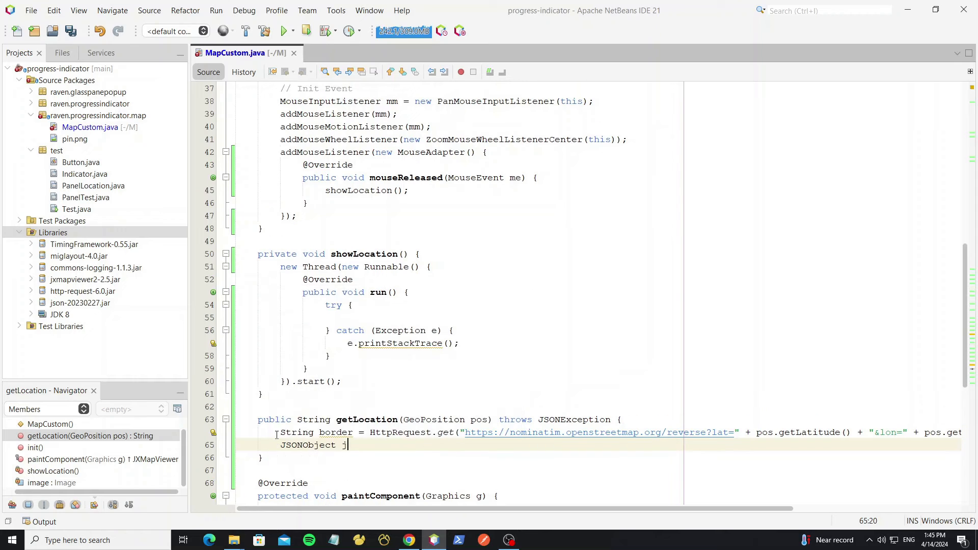
pyautogui.write('son=new Jso')
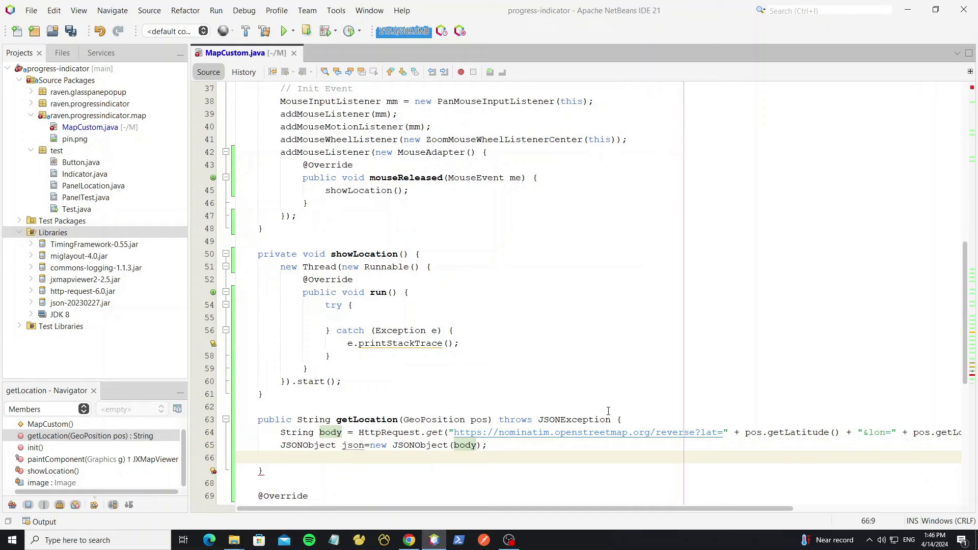
pyautogui.click(408, 540)
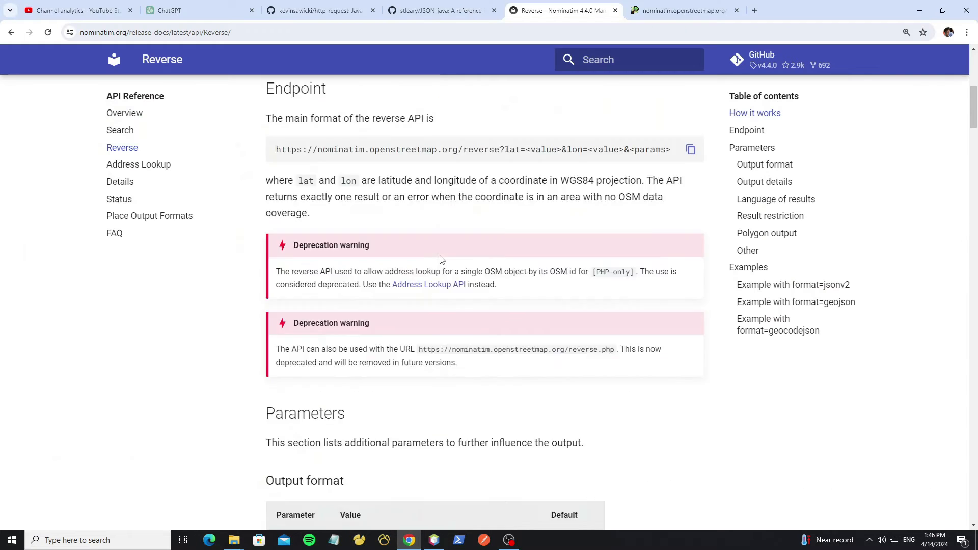
pyautogui.scroll(-3)
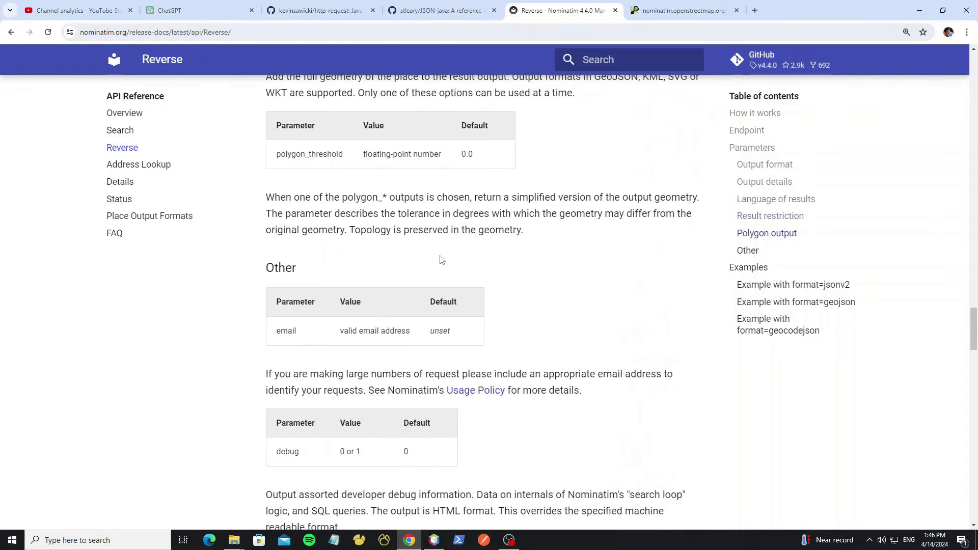
pyautogui.scroll(-3)
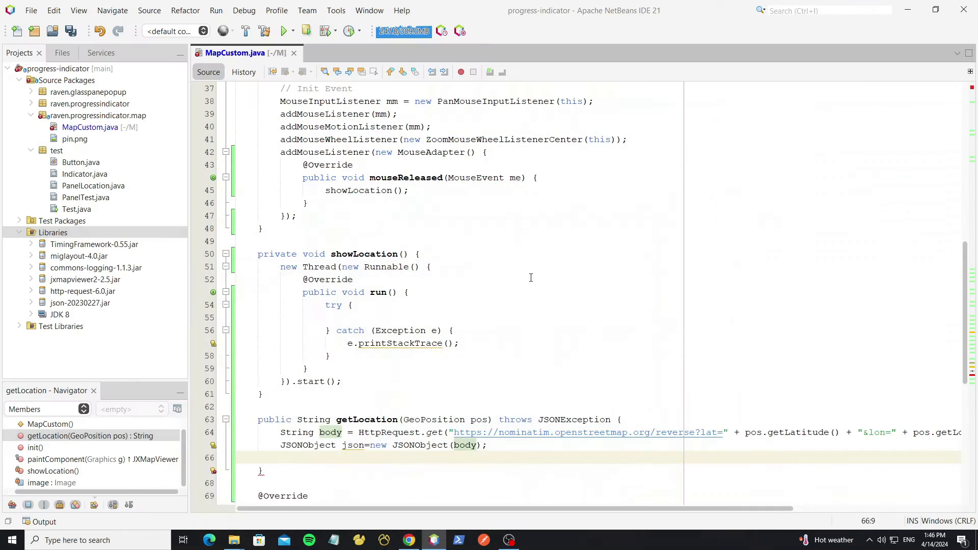
# Return json.getString("display_name"), print getLocation(getCenterPosition()) in run(), and save MapCustom.java
pyautogui.write('return')
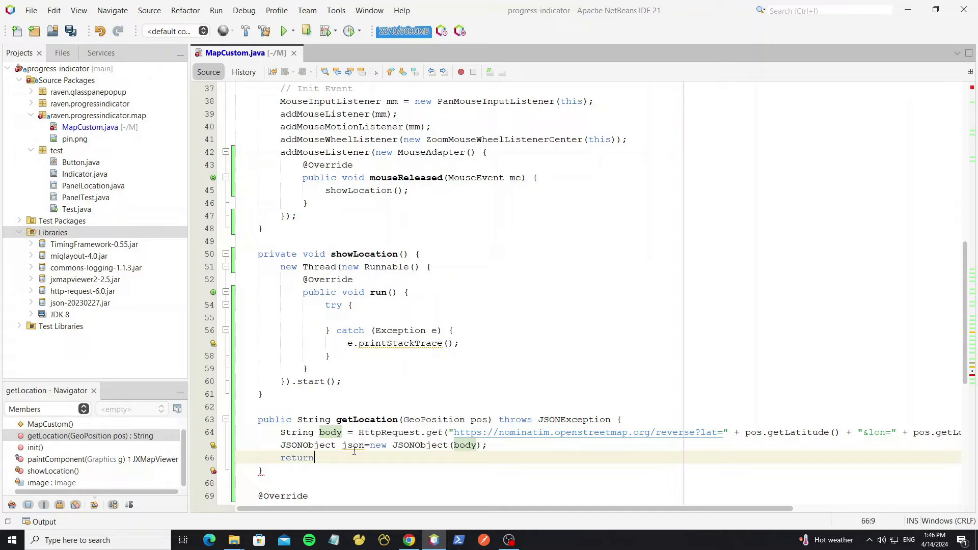
pyautogui.write('json.getst')
pyautogui.click(609, 318)
pyautogui.write('System.out.println();')
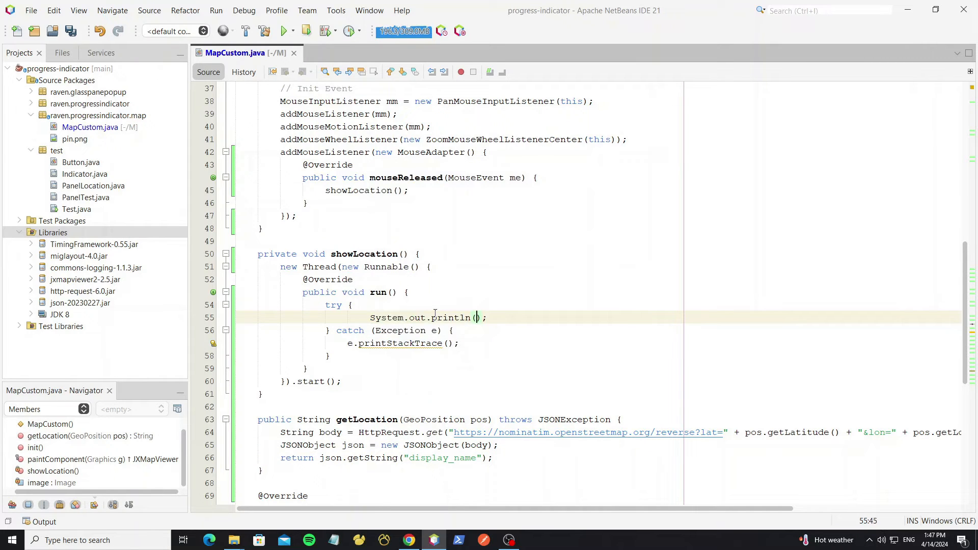
pyautogui.write('getlo')
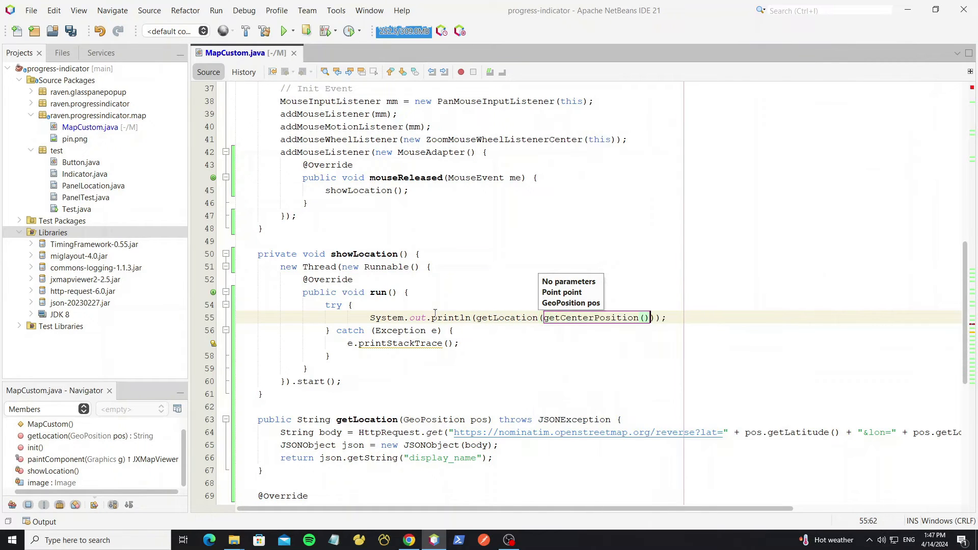
pyautogui.press('ctrl+s')
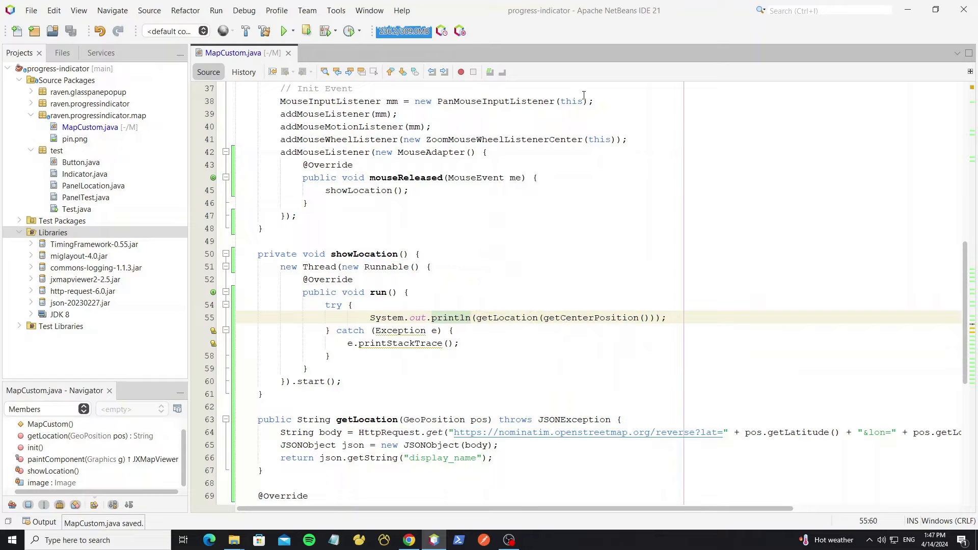
pyautogui.click(281, 30)
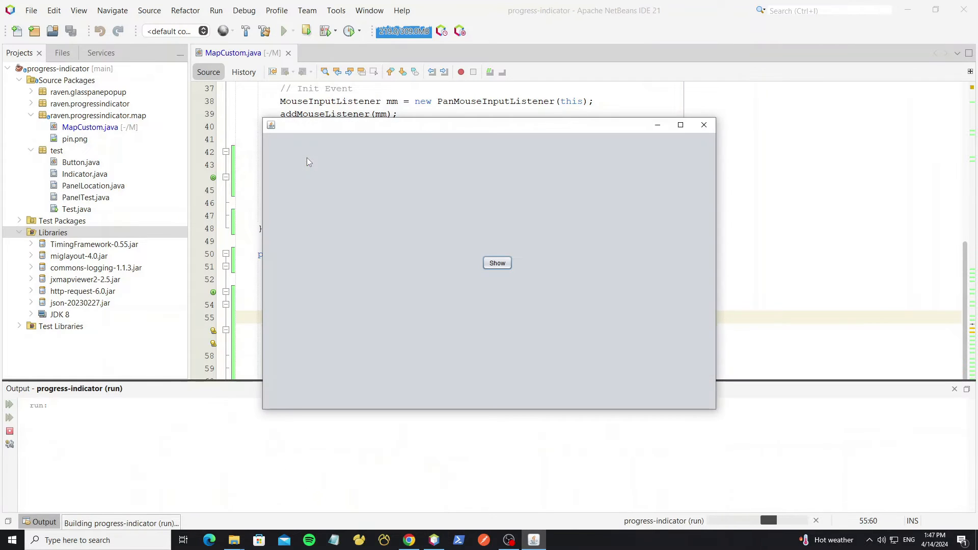
pyautogui.click(497, 263)
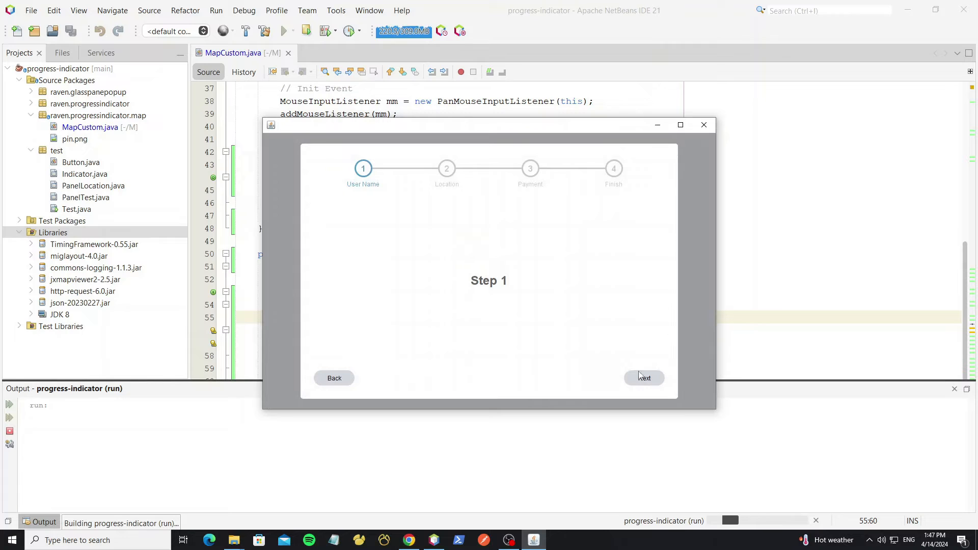
pyautogui.click(644, 378)
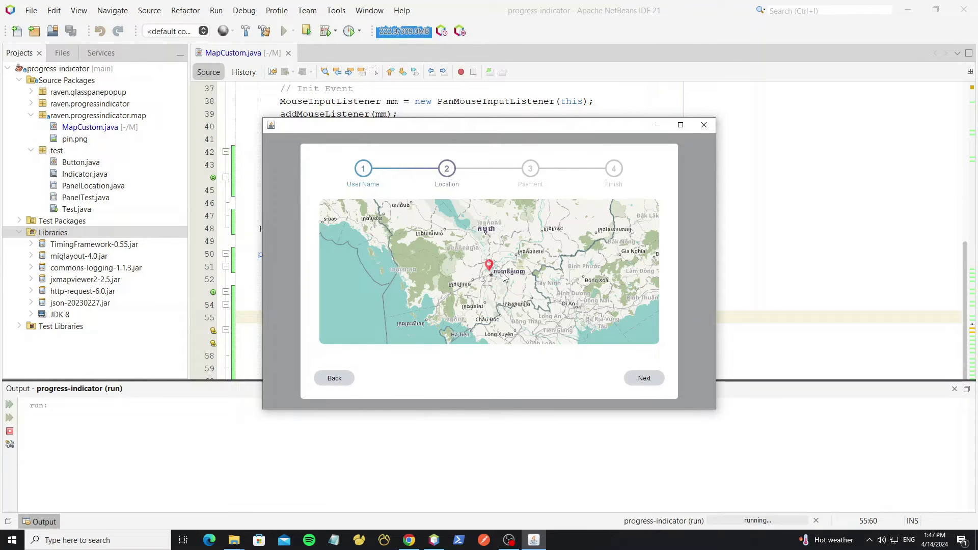
pyautogui.scroll(3)
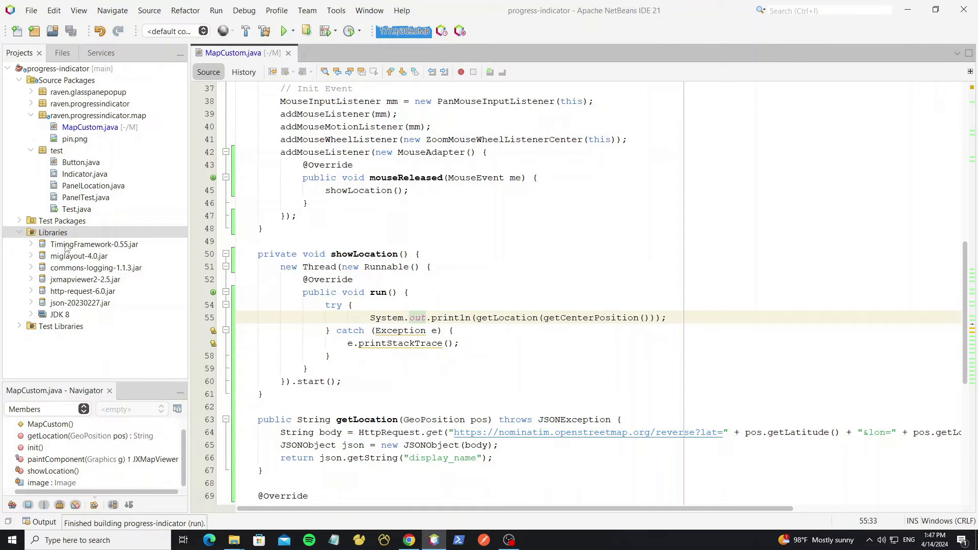
# Open the PanelLocation form and place an Address text field below the map
pyautogui.click(19, 233)
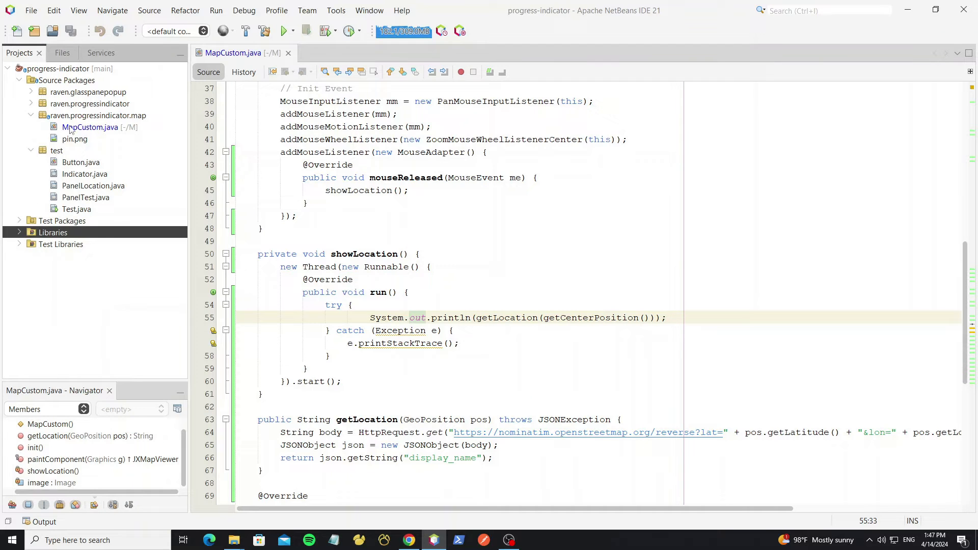
pyautogui.doubleClick(93, 185)
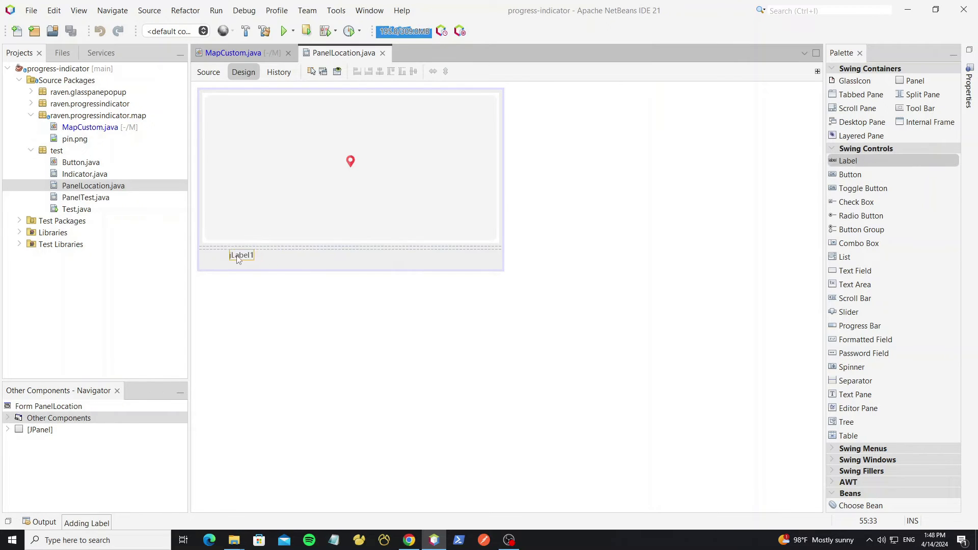
pyautogui.click(241, 255)
pyautogui.write('Address :')
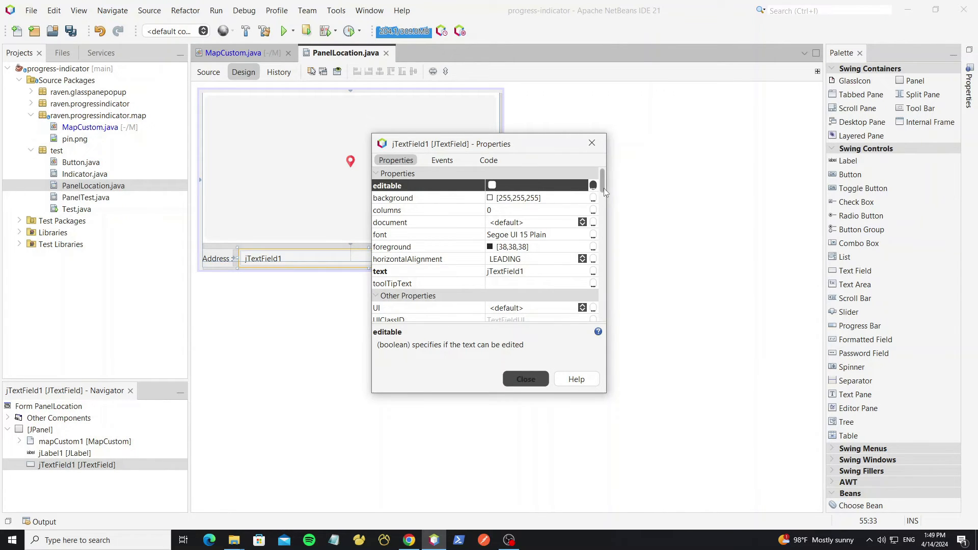
pyautogui.scroll(3)
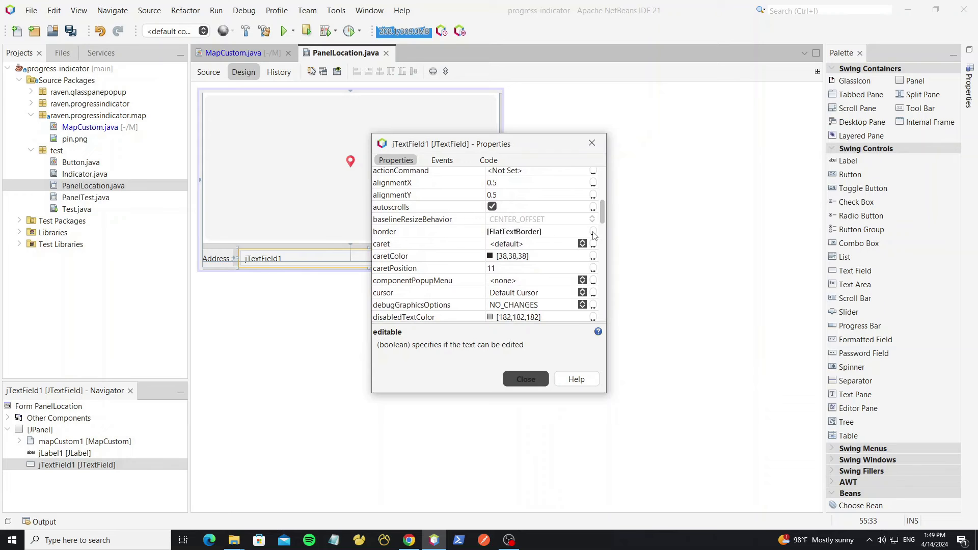
# Give the address field an empty border and clear its default text
pyautogui.click(593, 236)
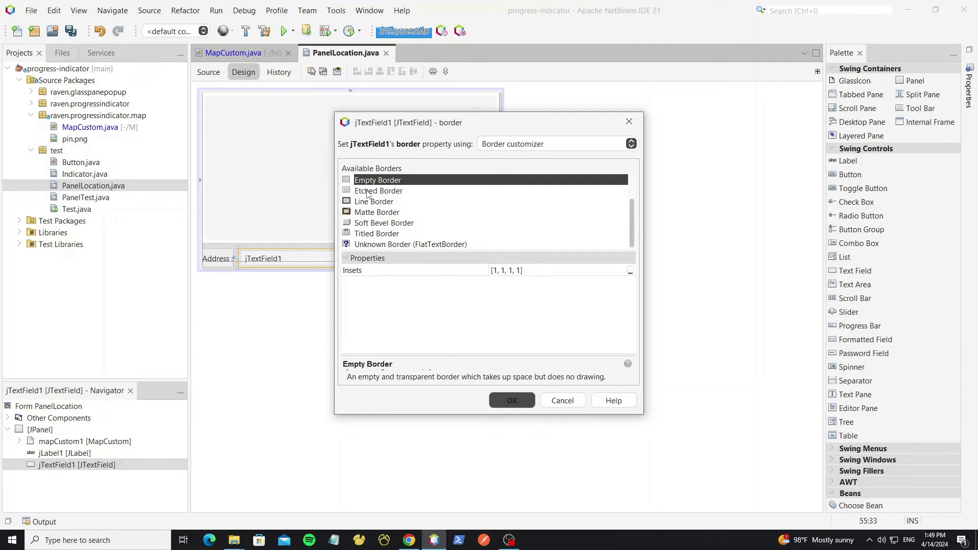
pyautogui.click(511, 400)
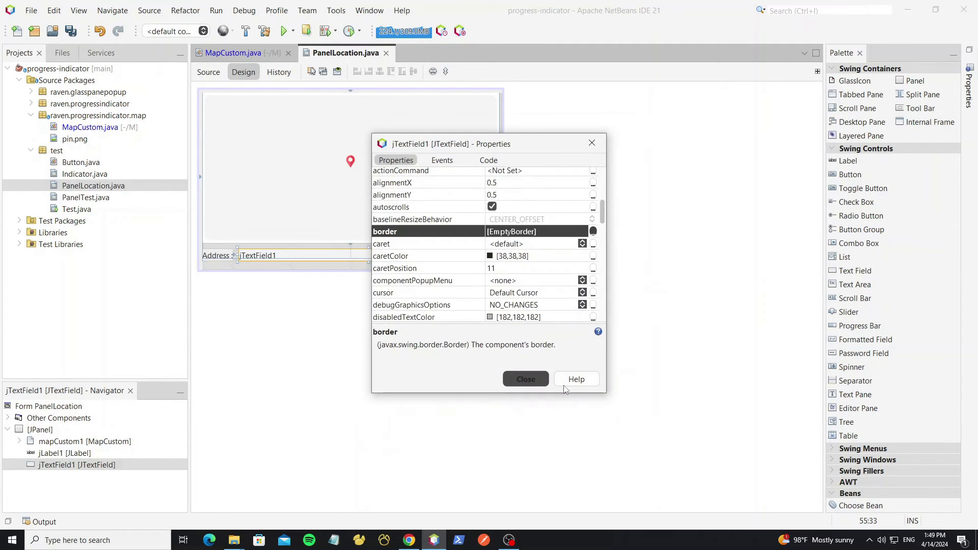
pyautogui.click(525, 379)
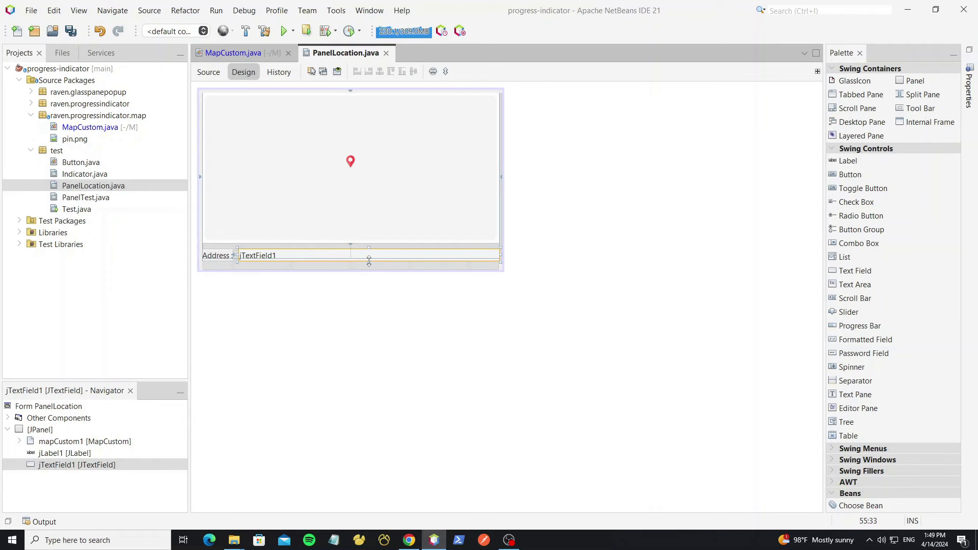
pyautogui.click(216, 258)
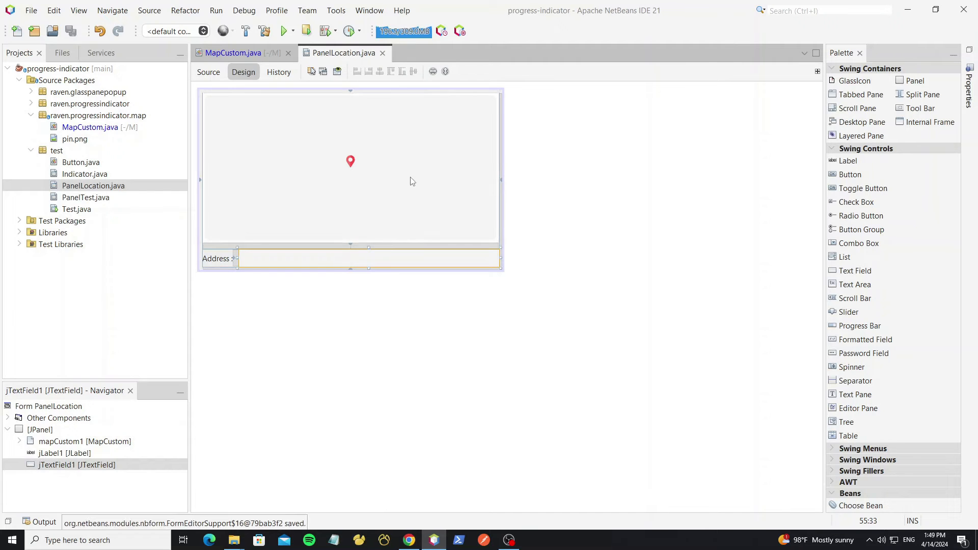
# Rename the address field's variable to txt and switch to the panel's source
pyautogui.rightClick(368, 259)
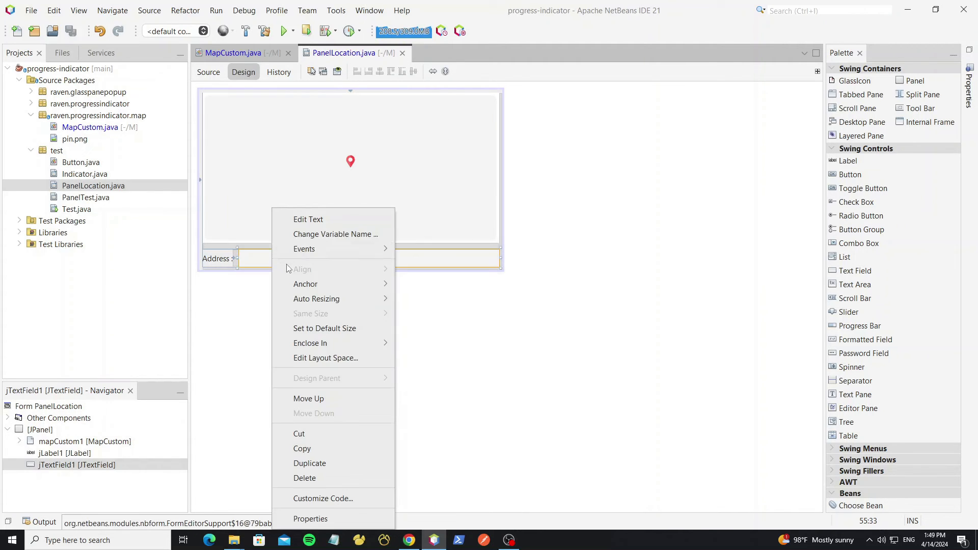
pyautogui.click(335, 234)
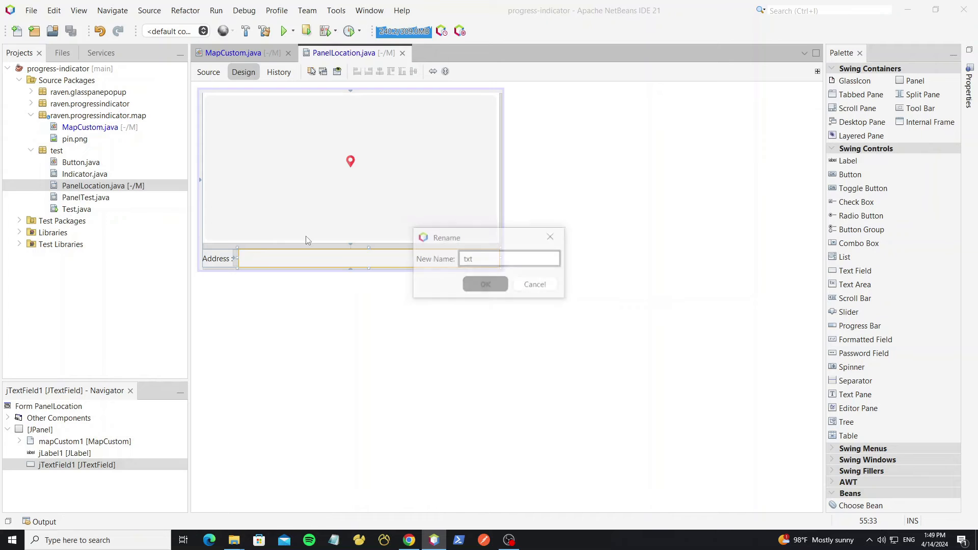
pyautogui.click(484, 285)
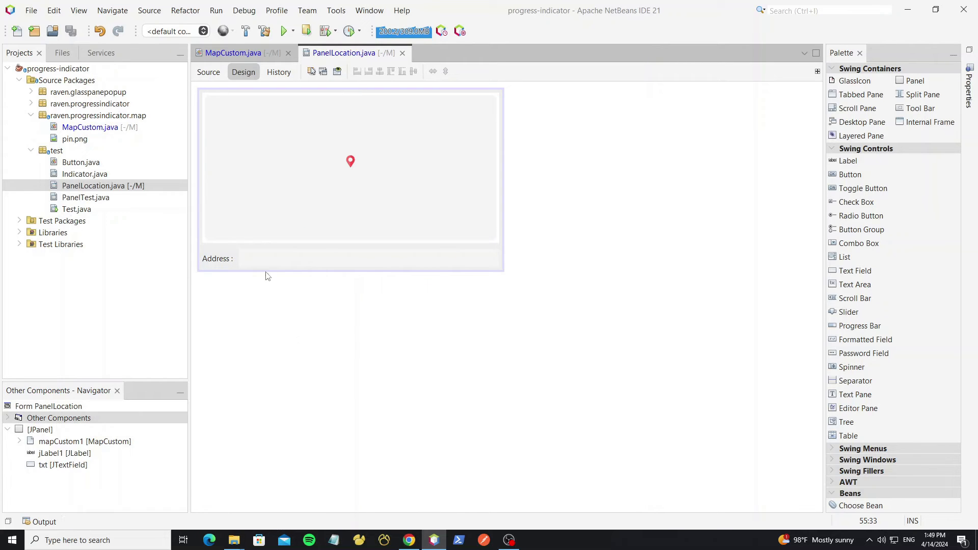
pyautogui.click(208, 72)
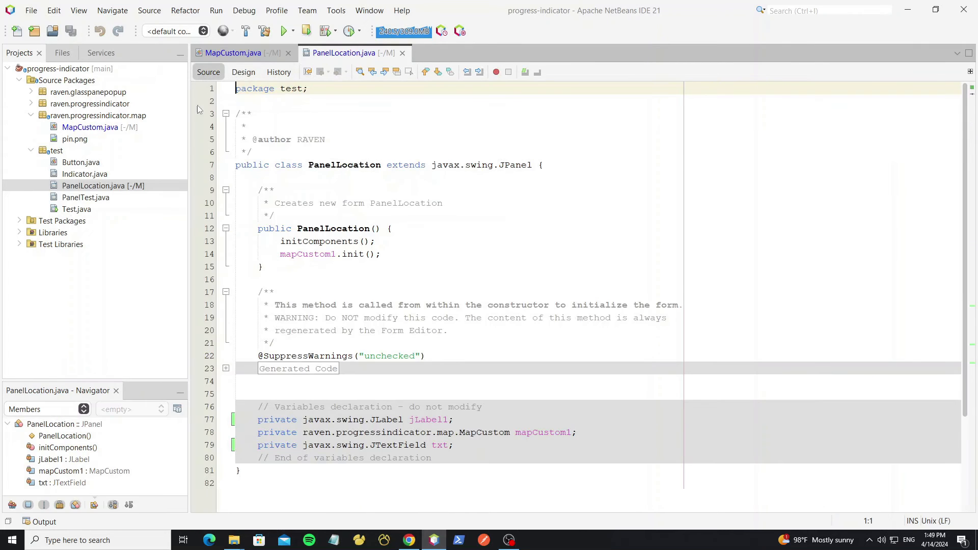
# Create a new Java file EventLocationSelected in the map package
pyautogui.click(95, 115)
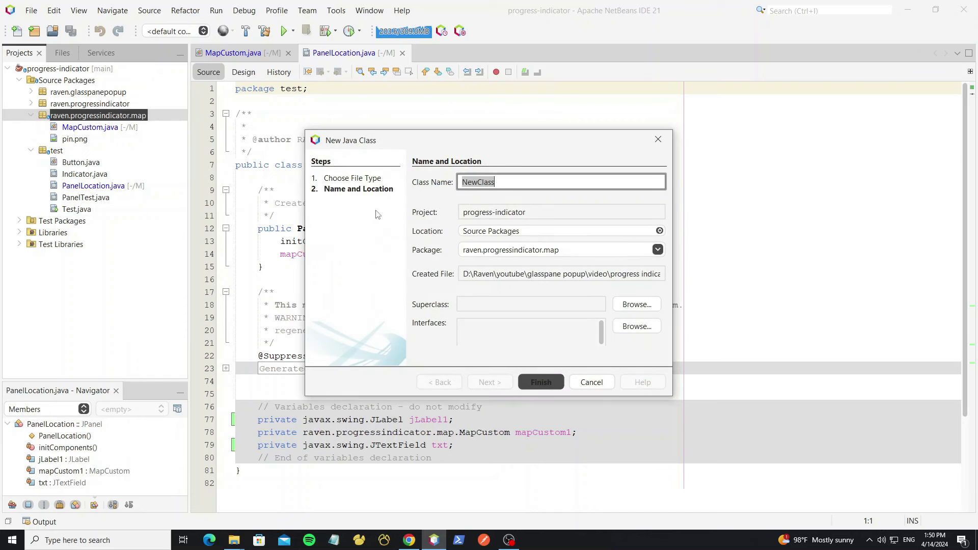
pyautogui.write('EventLocationSel')
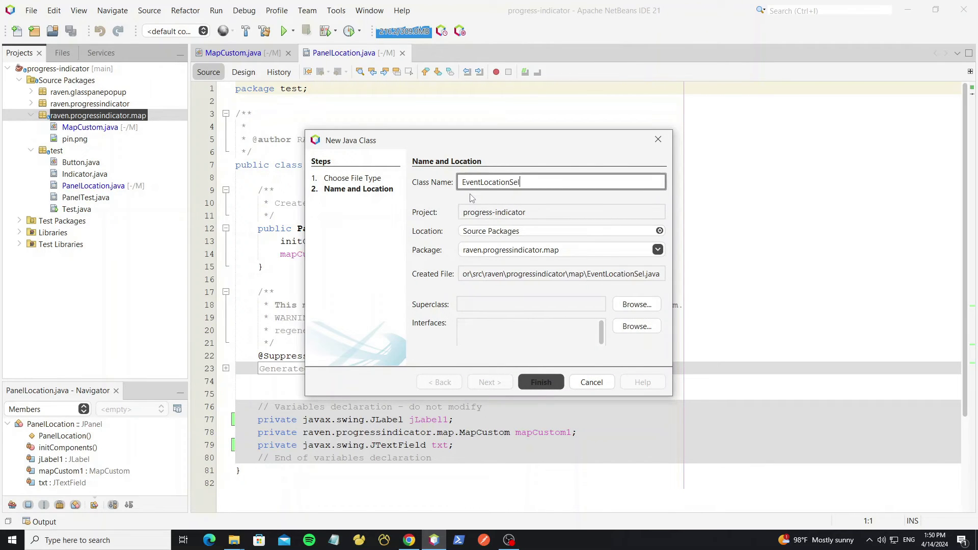
pyautogui.click(540, 382)
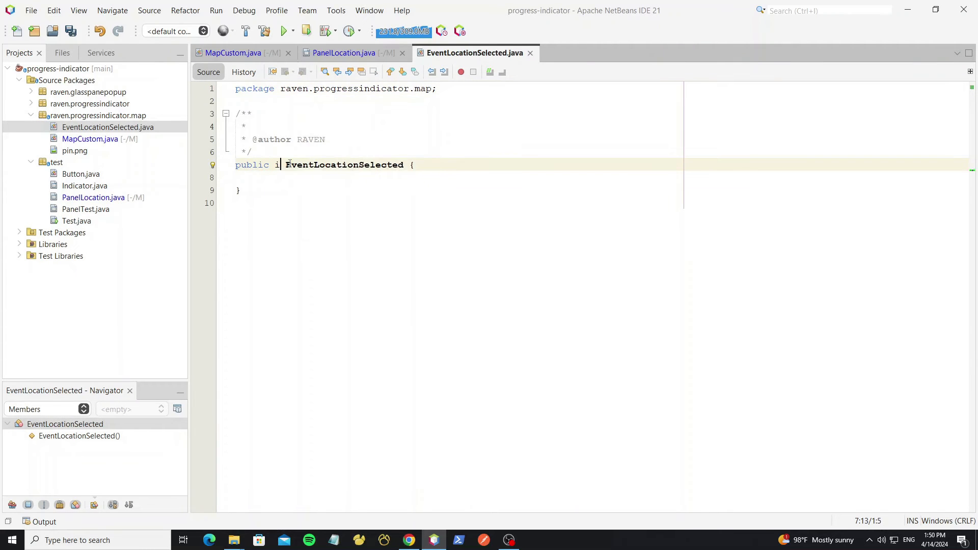
# Make it an interface declaring void onSelected(String location)
pyautogui.write('nterface EventLocationSelected {')
pyautogui.click(457, 178)
pyautogui.write('void onSelect')
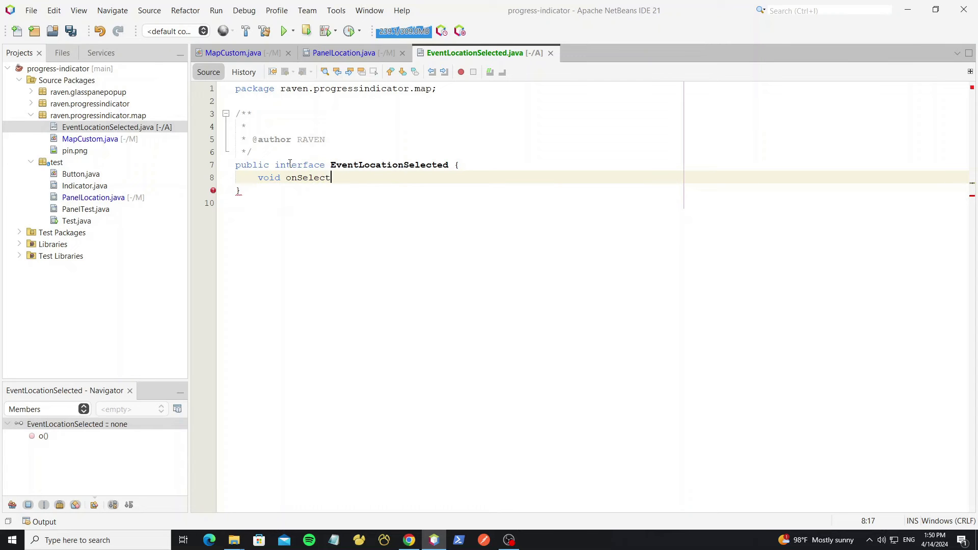
pyautogui.write('ed(Stri')
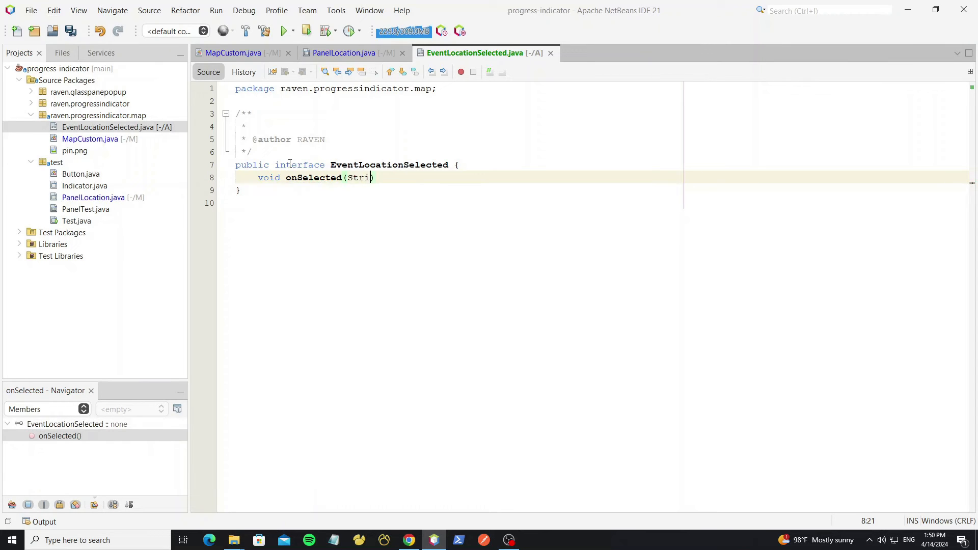
pyautogui.write('ng location);')
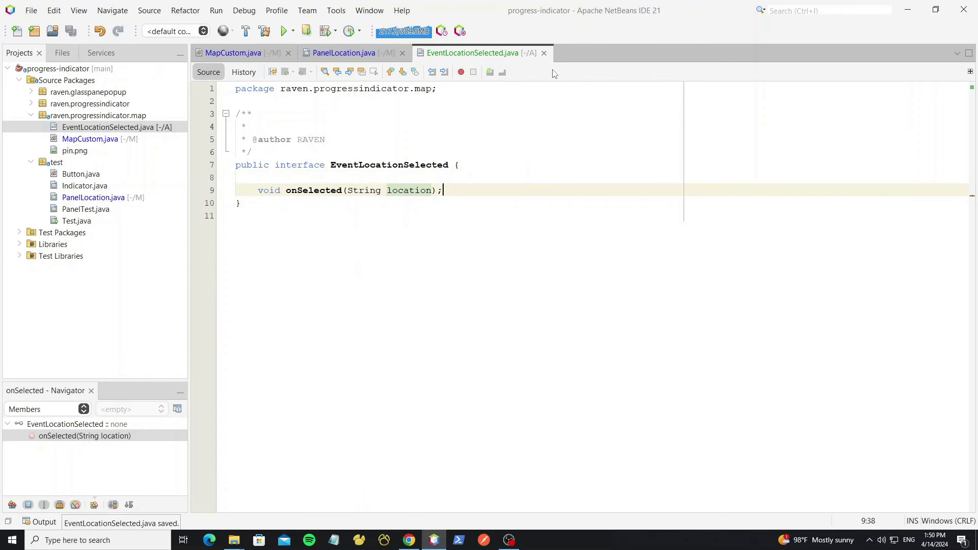
# Add a private EventLocationSelected event field to MapCustom with generated getter and setter
pyautogui.click(233, 52)
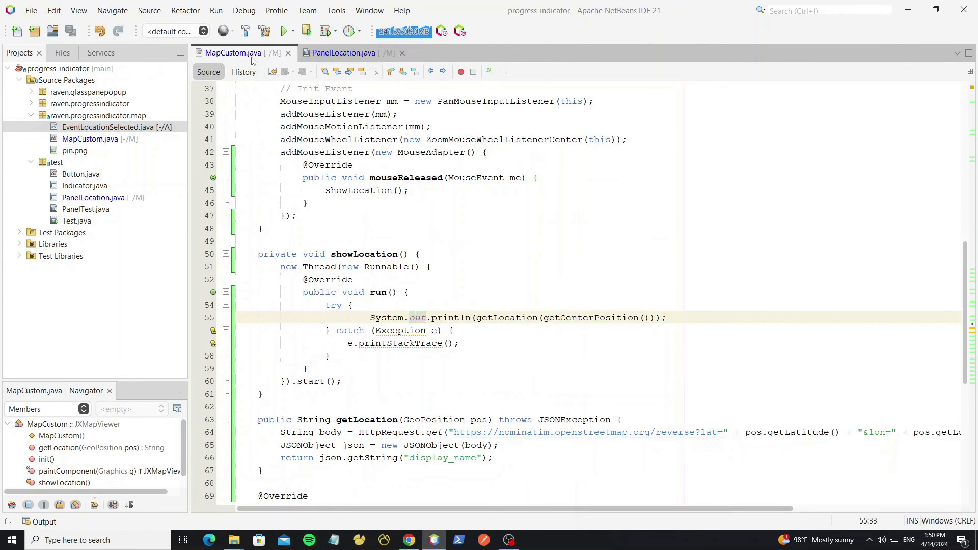
pyautogui.scroll(3)
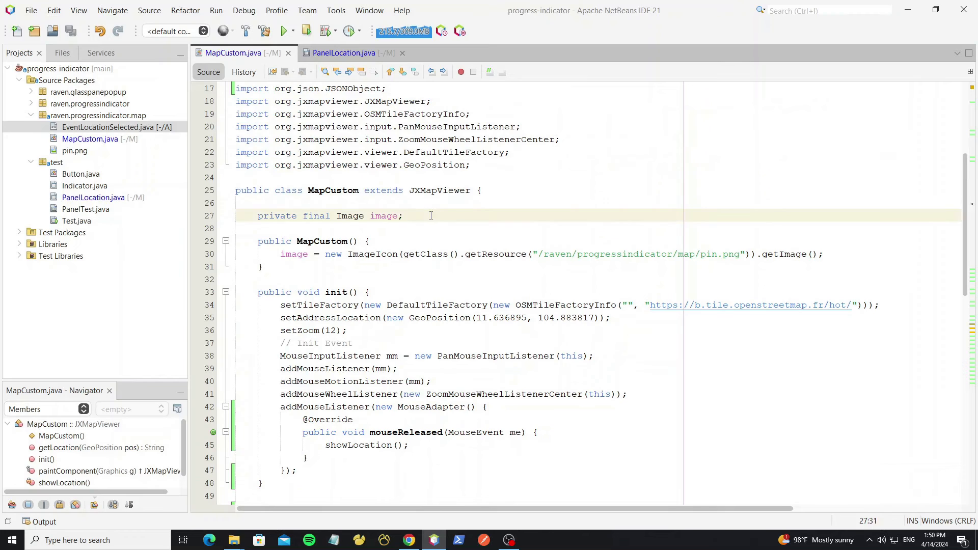
pyautogui.write('private')
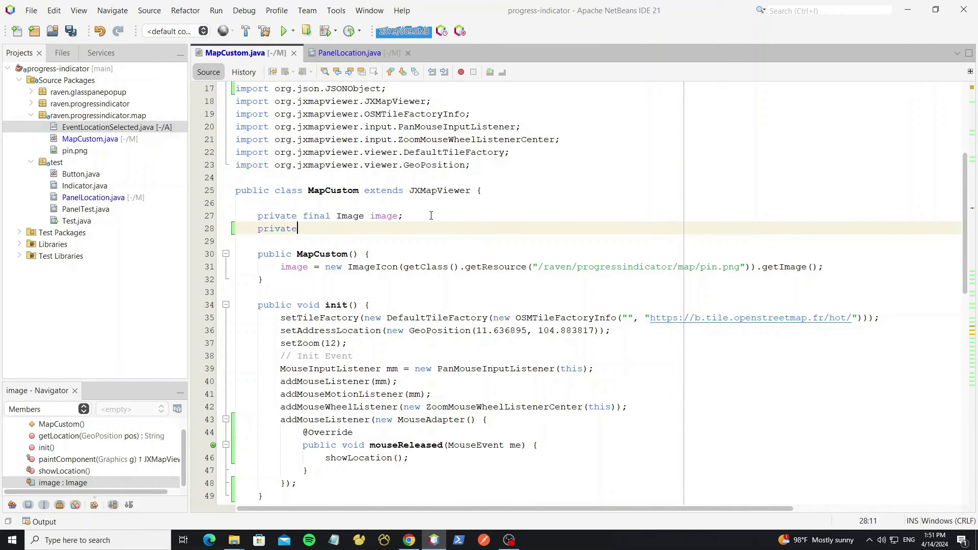
pyautogui.write('Event')
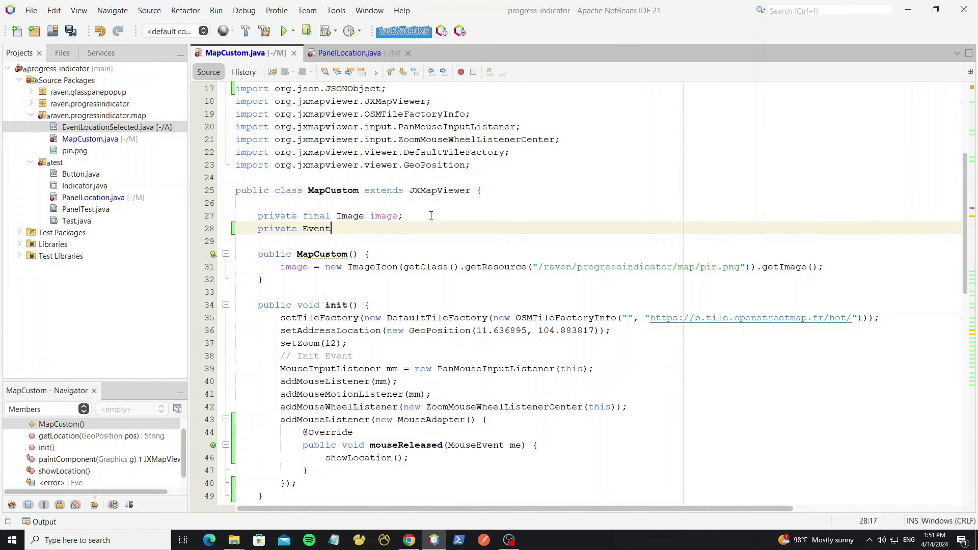
pyautogui.write('LocationSelected even')
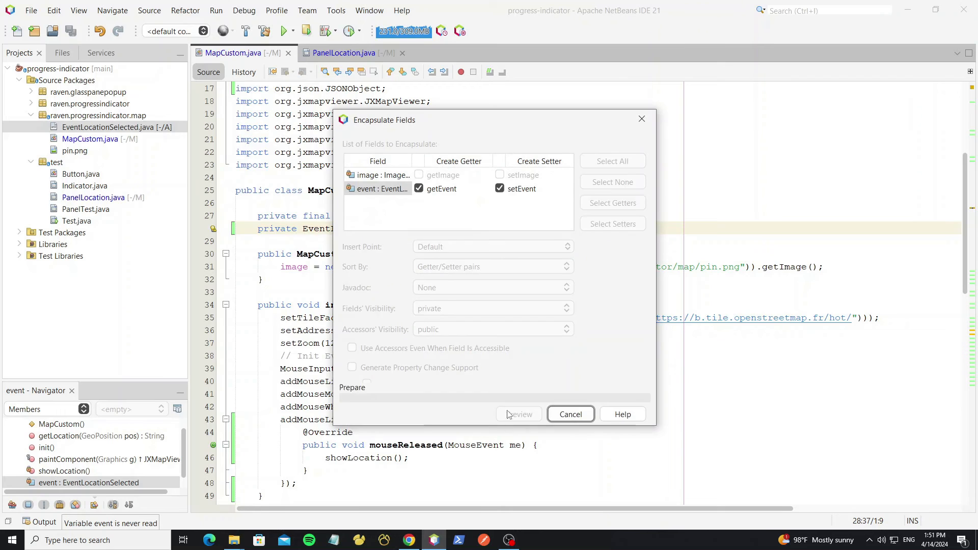
pyautogui.click(519, 414)
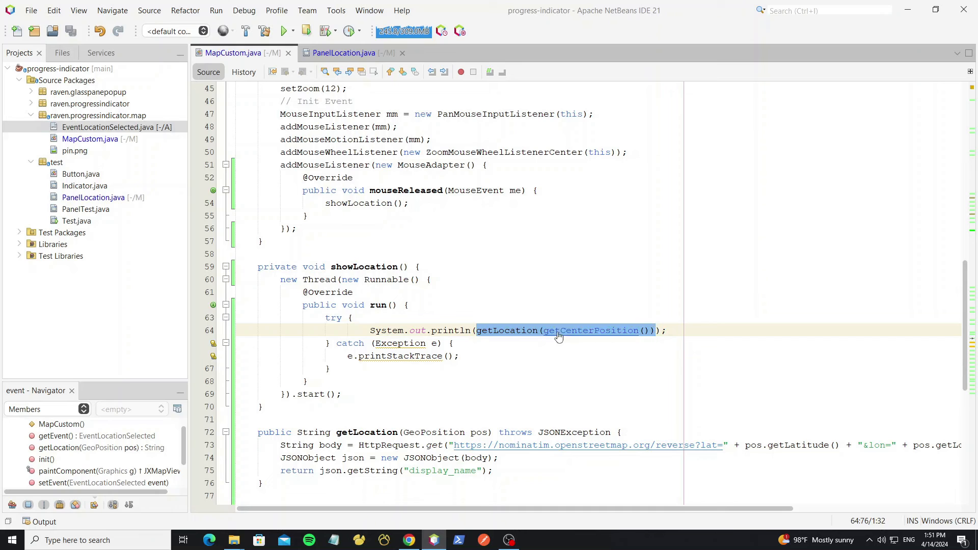
# Replace the println with event.onSelected(getLocation(getCenterPosition())) in showLocation
pyautogui.write('event')
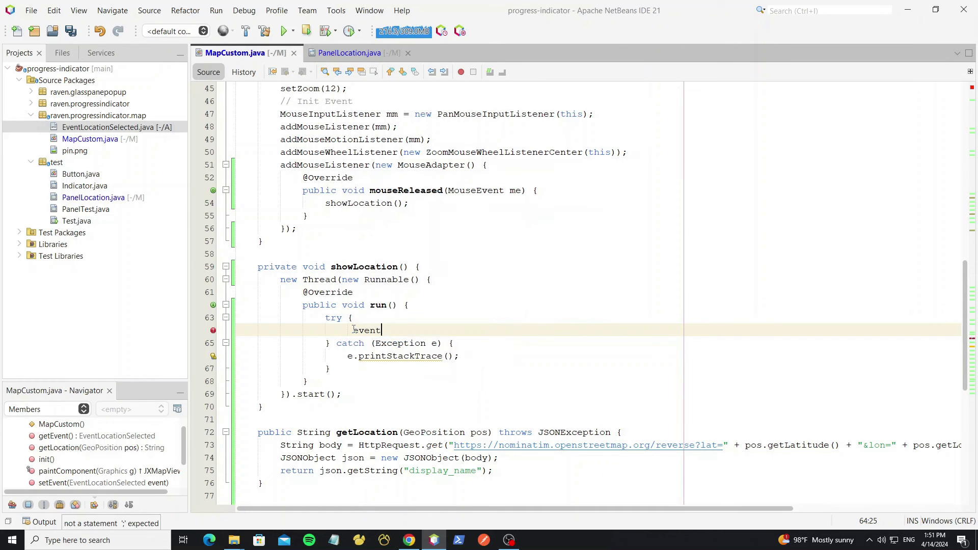
pyautogui.write('.')
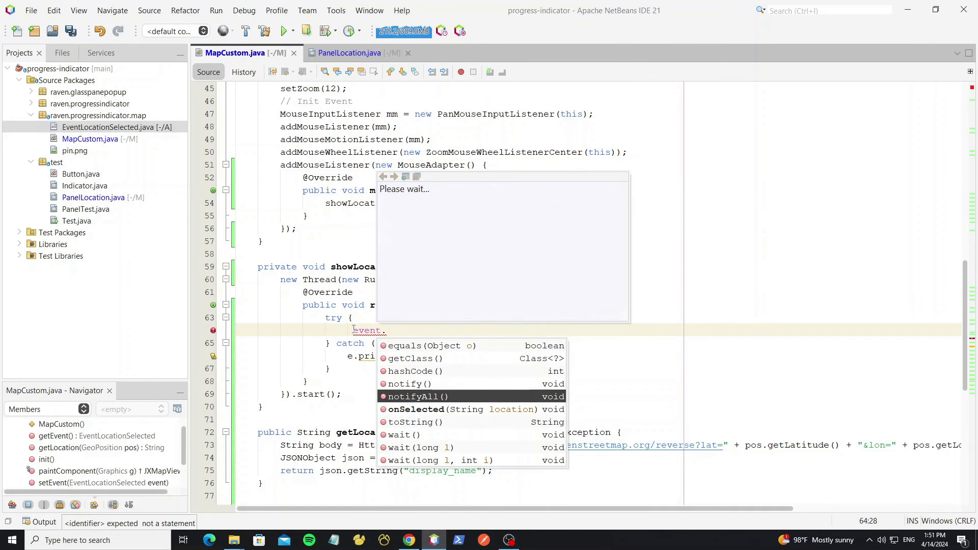
pyautogui.write('onSelected(getLocation(getCenterPosition()));')
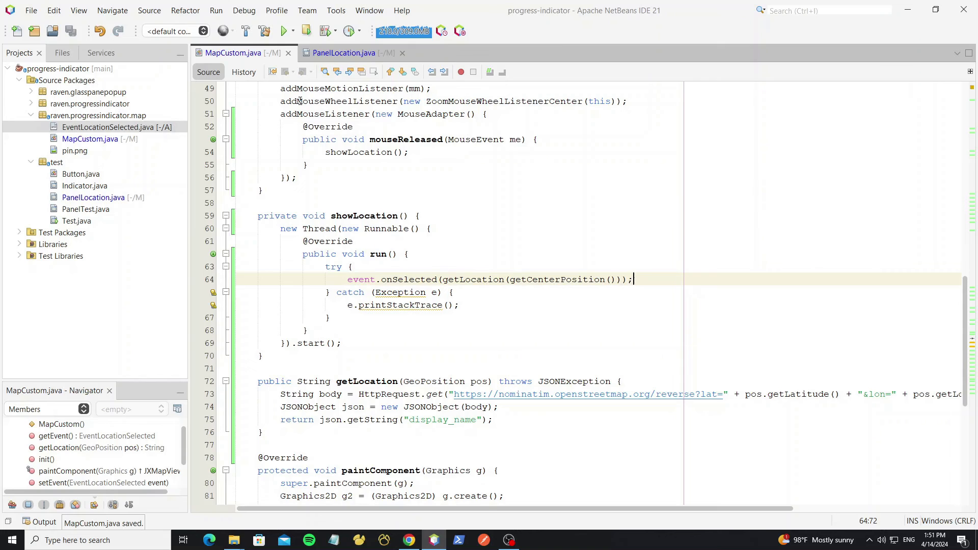
# In PanelLocation's constructor, set an EventLocationSelected on mapCustom1 that writes location into txt, and save
pyautogui.click(342, 53)
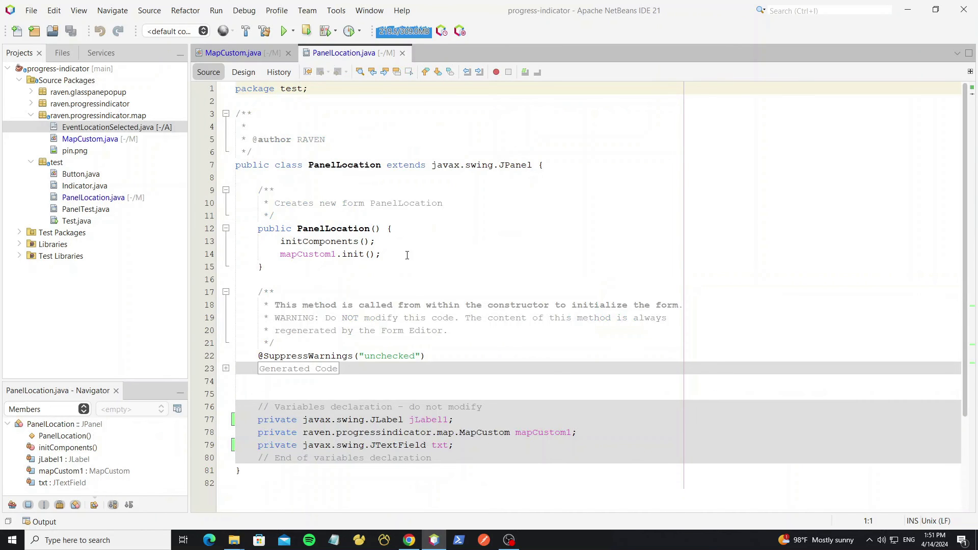
pyautogui.write('ma')
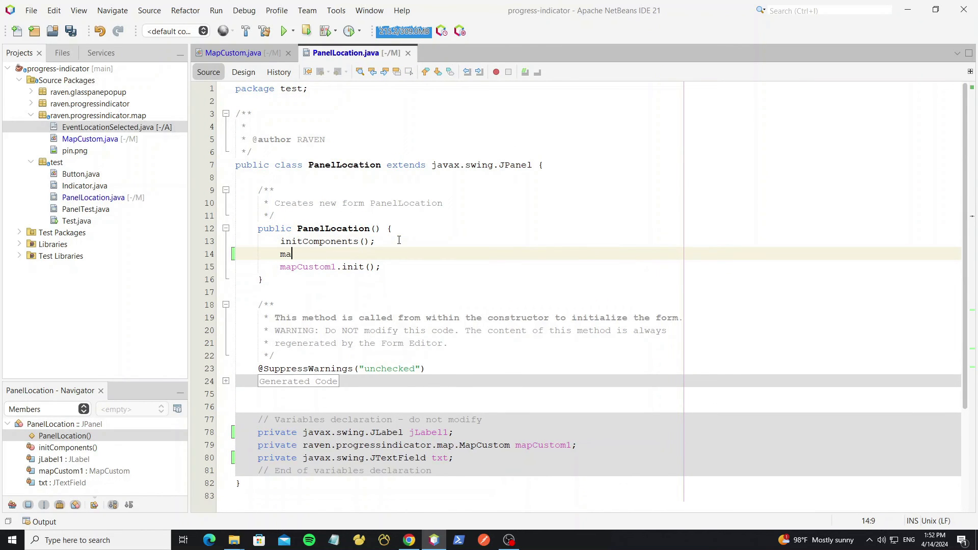
pyautogui.write('mapCustom1.sete')
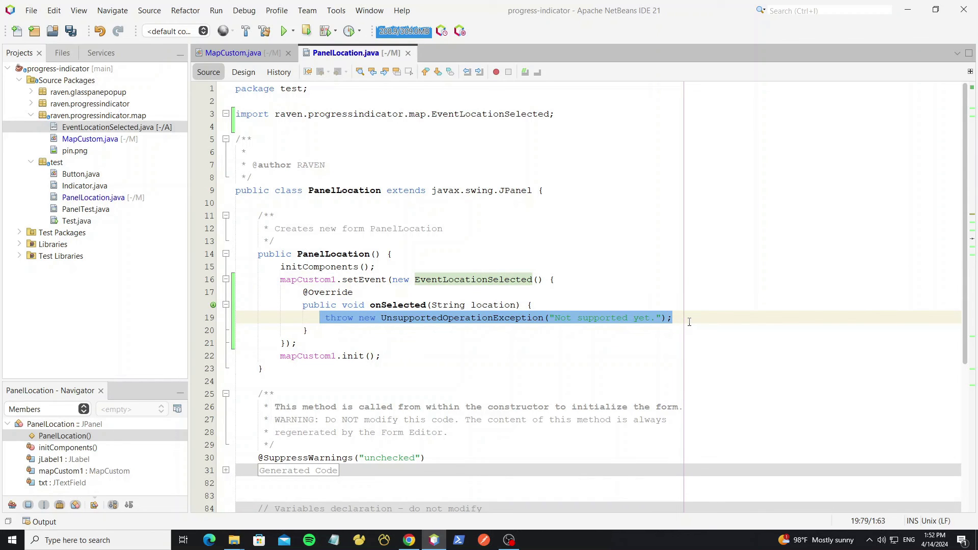
pyautogui.write('txt.sett')
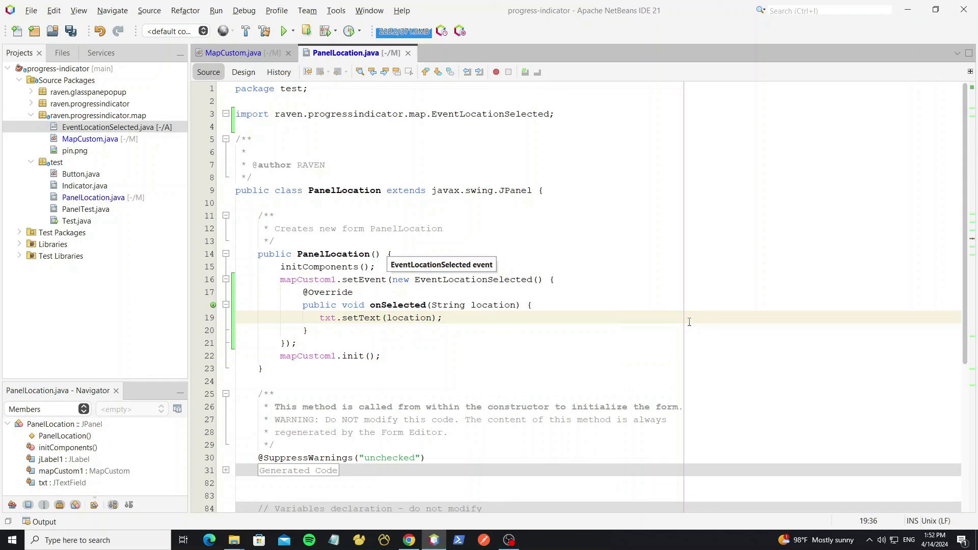
pyautogui.press('ctrl+s')
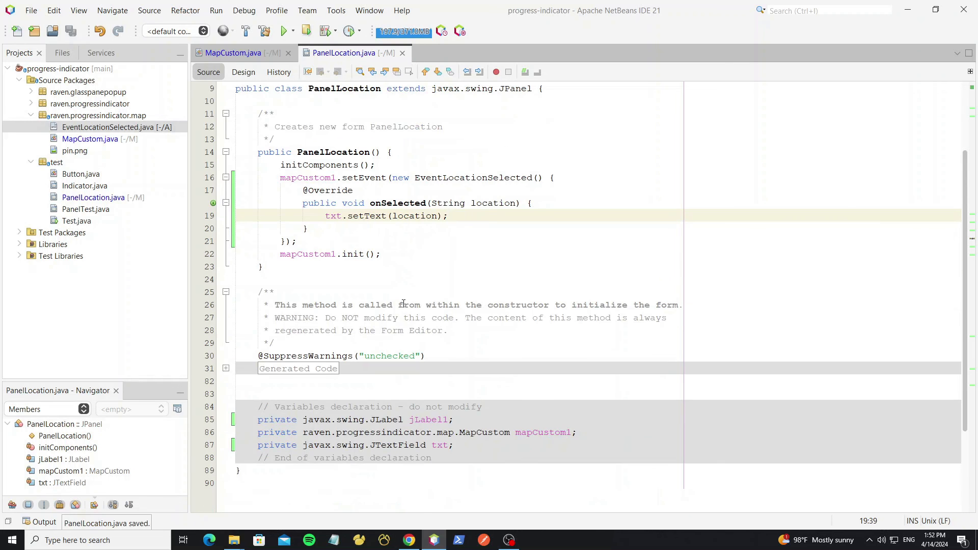
# Run the project, advance the wizard to the Location step and click the map to load the centre's address
pyautogui.click(282, 30)
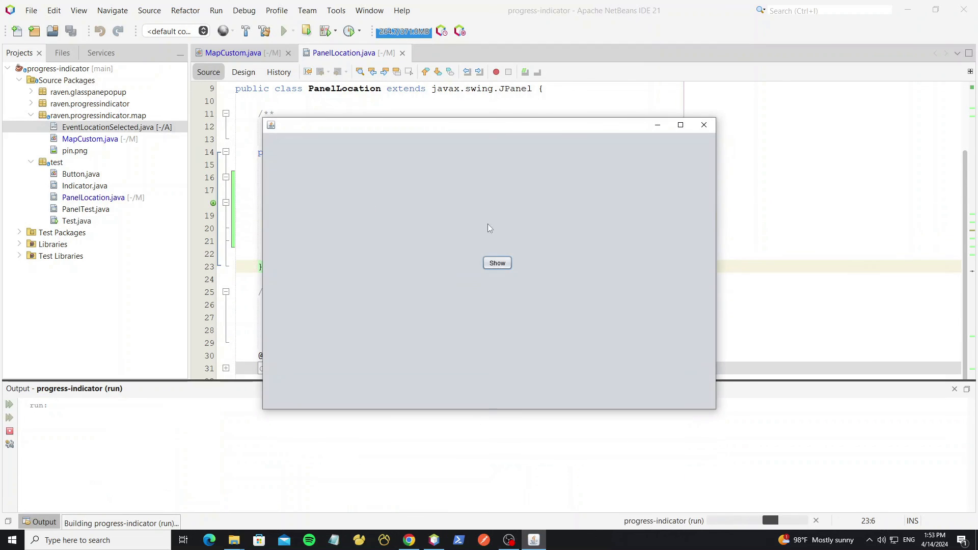
pyautogui.click(497, 263)
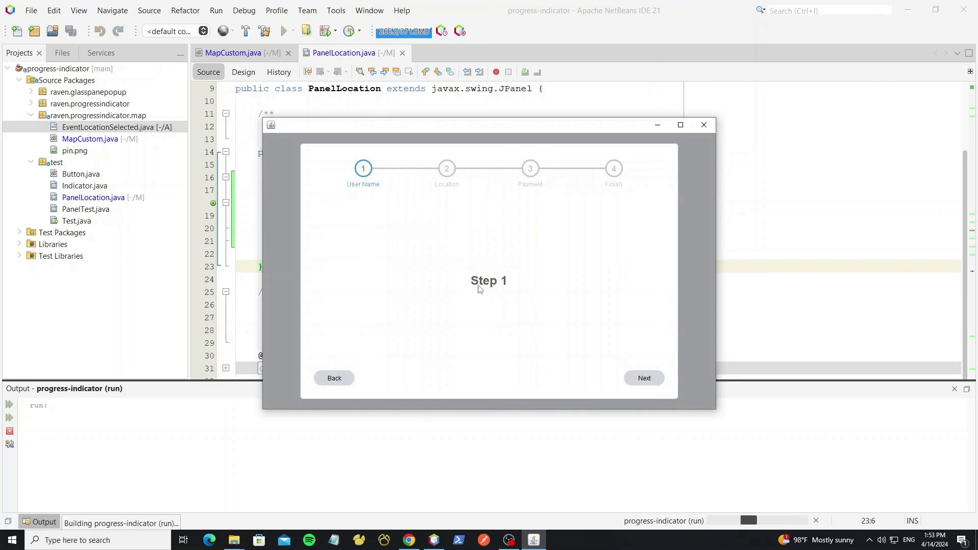
pyautogui.click(644, 377)
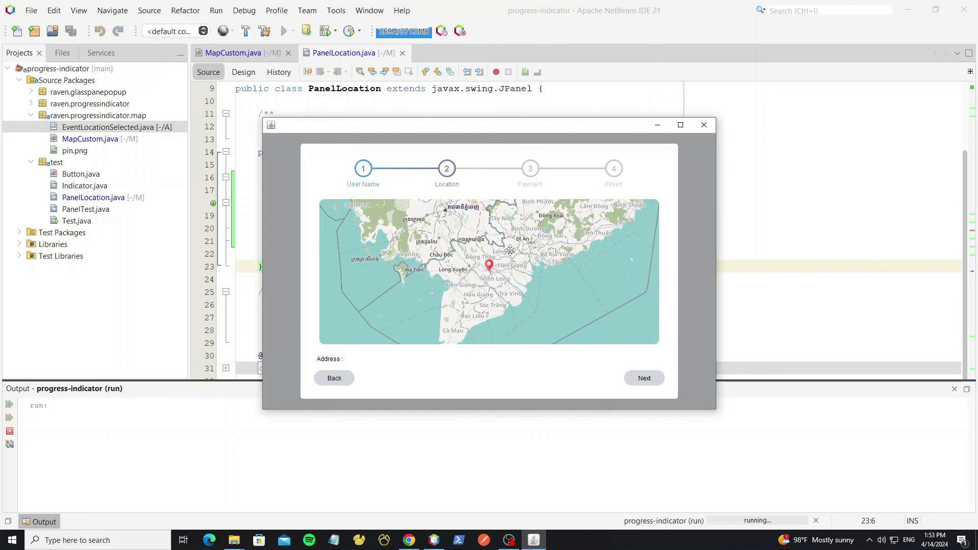
pyautogui.click(490, 265)
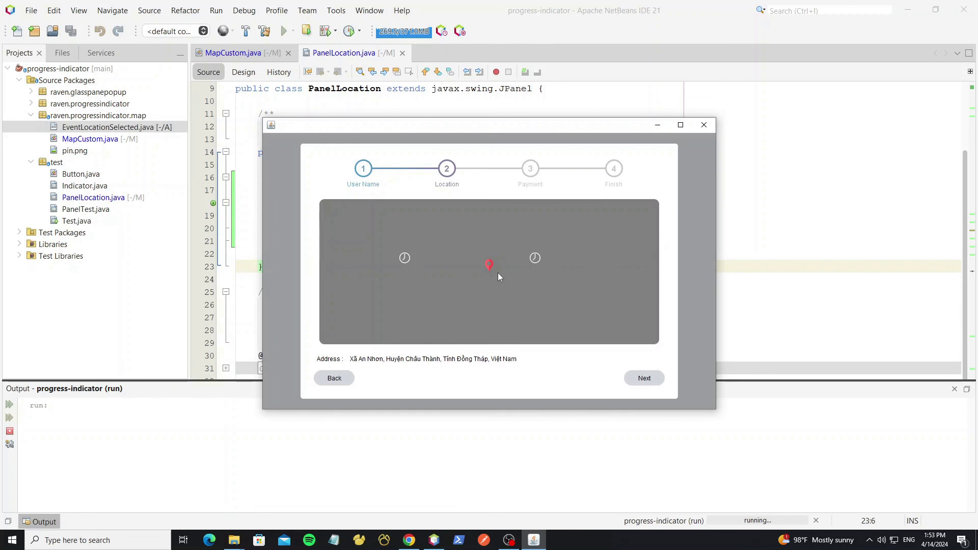